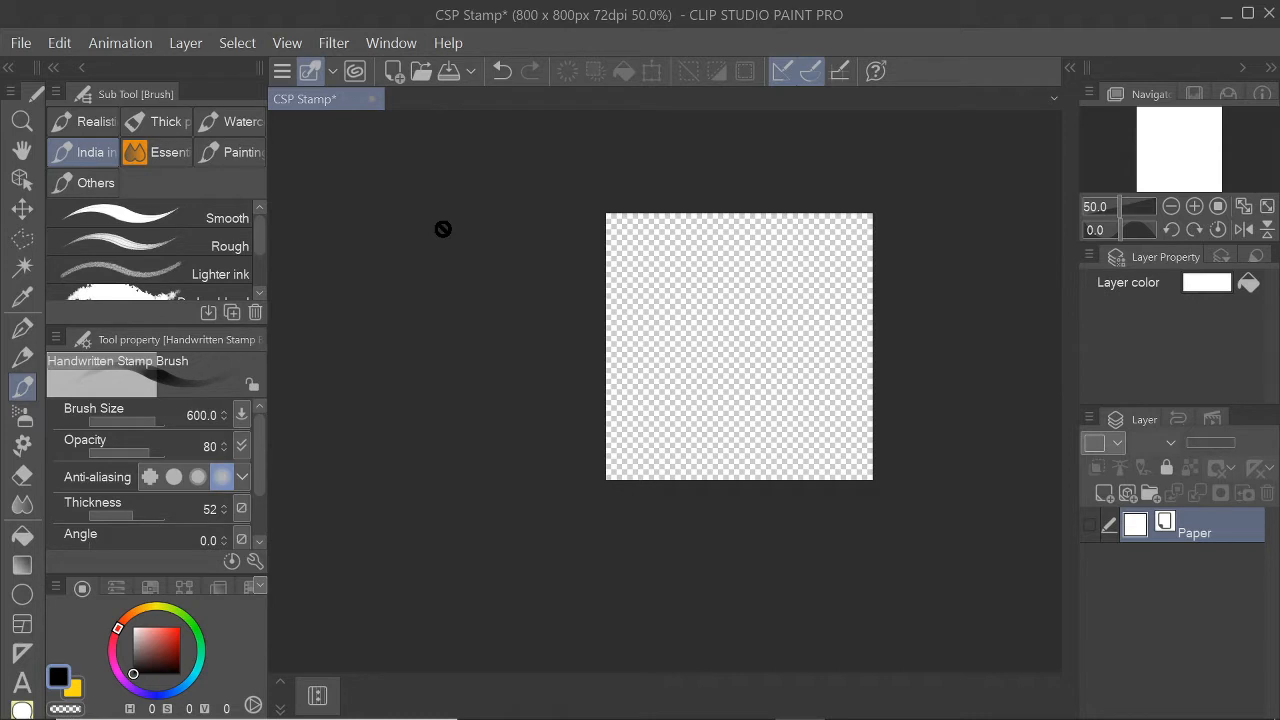
Browse the File menu's import commands before closing the CSP Stamp document.
{"action": "left_click", "coordinate": [20, 42]}
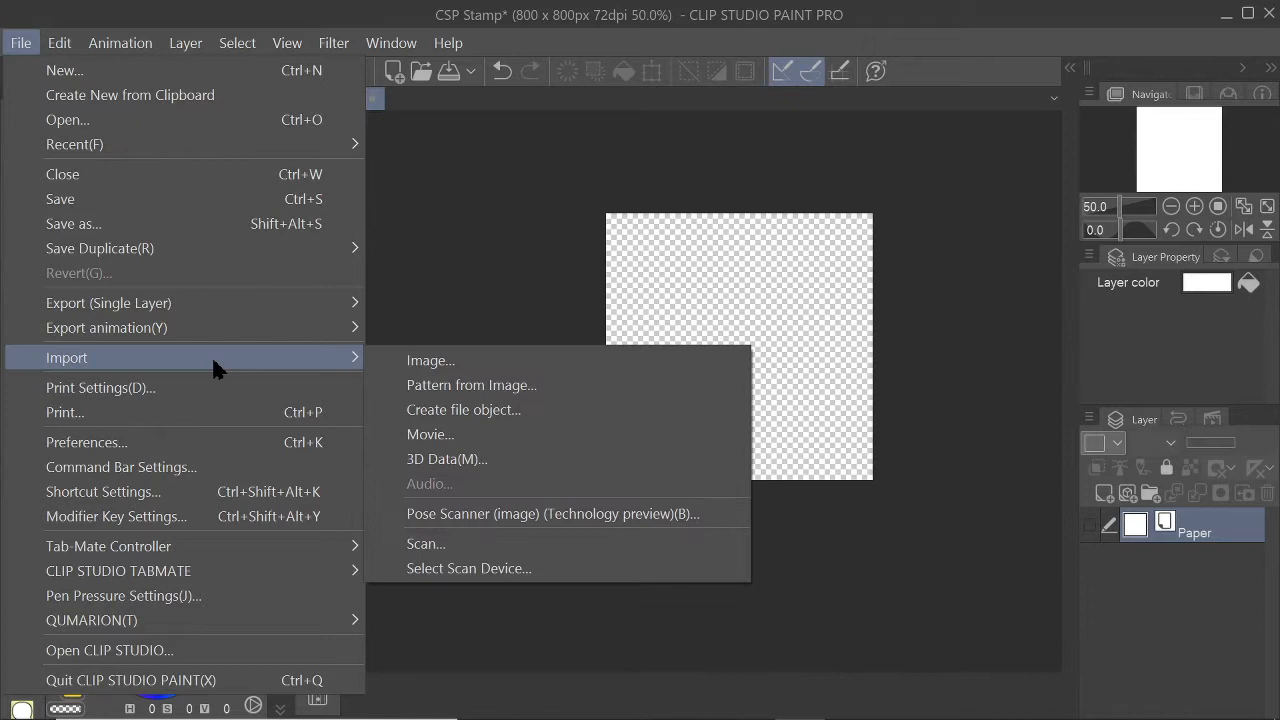
{"action": "mouse_move", "coordinate": [564, 310]}
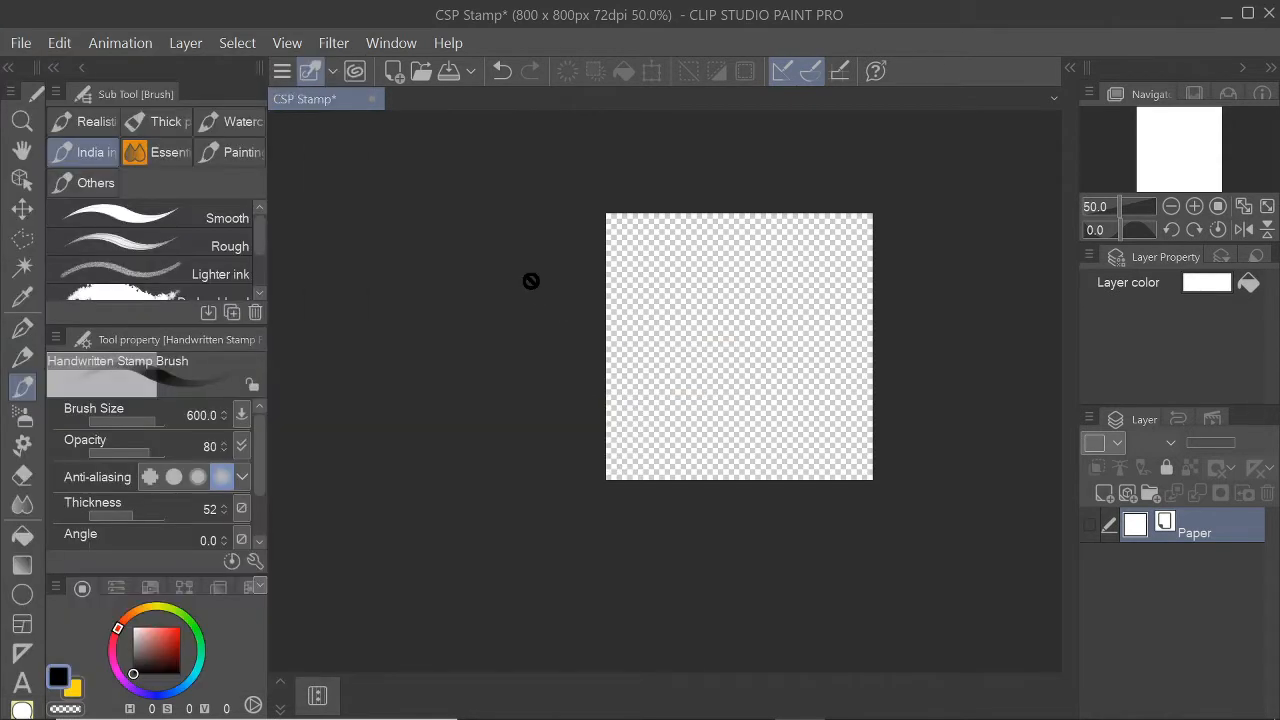
{"action": "mouse_move", "coordinate": [576, 334]}
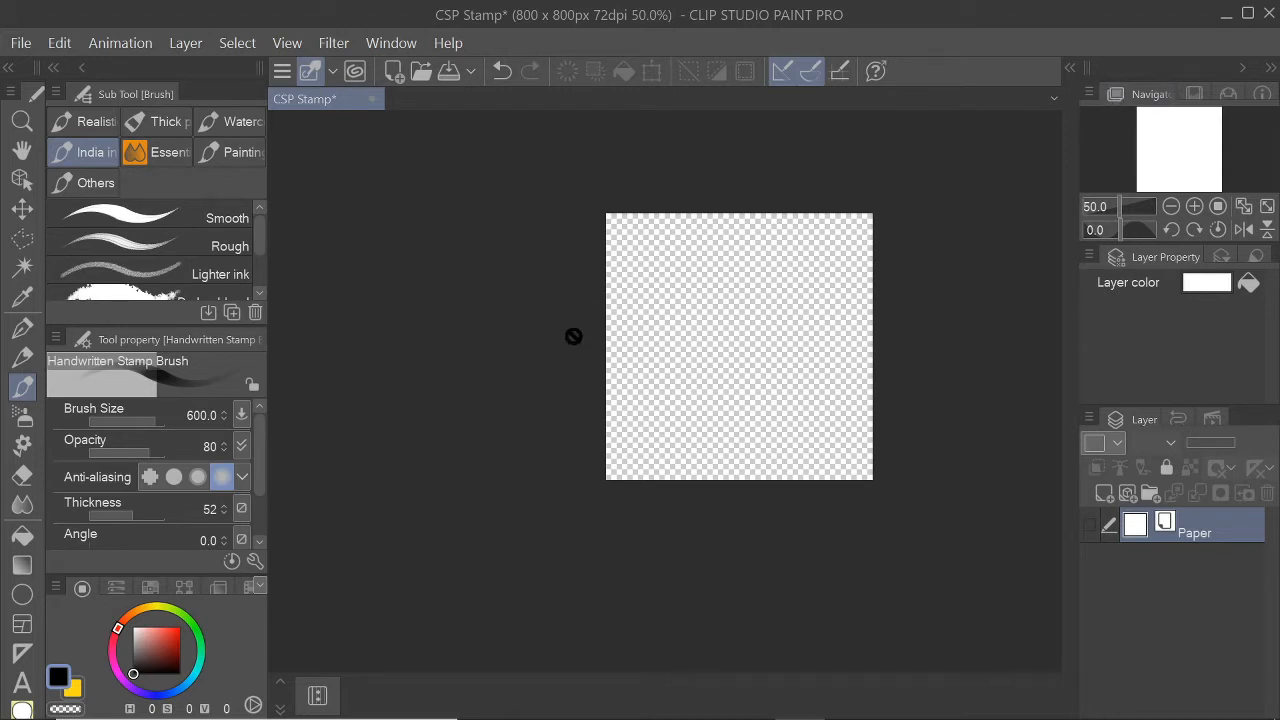
{"action": "mouse_move", "coordinate": [316, 230]}
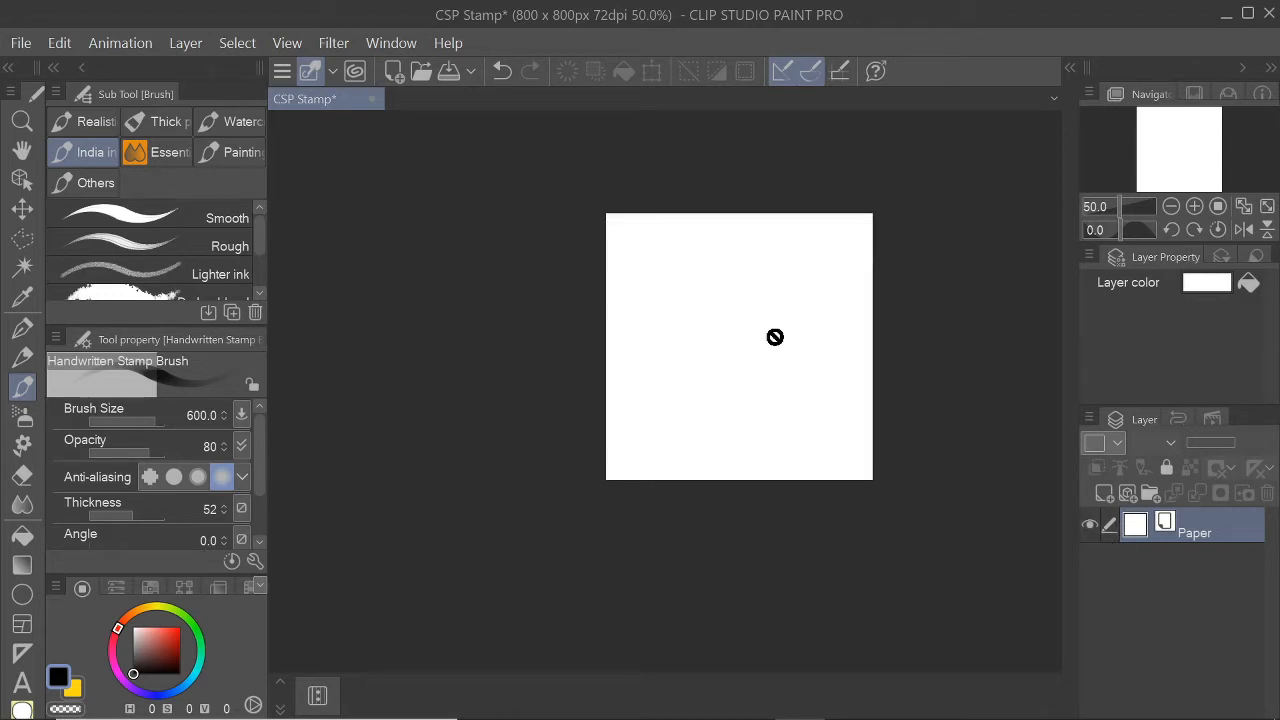
{"action": "mouse_move", "coordinate": [600, 492]}
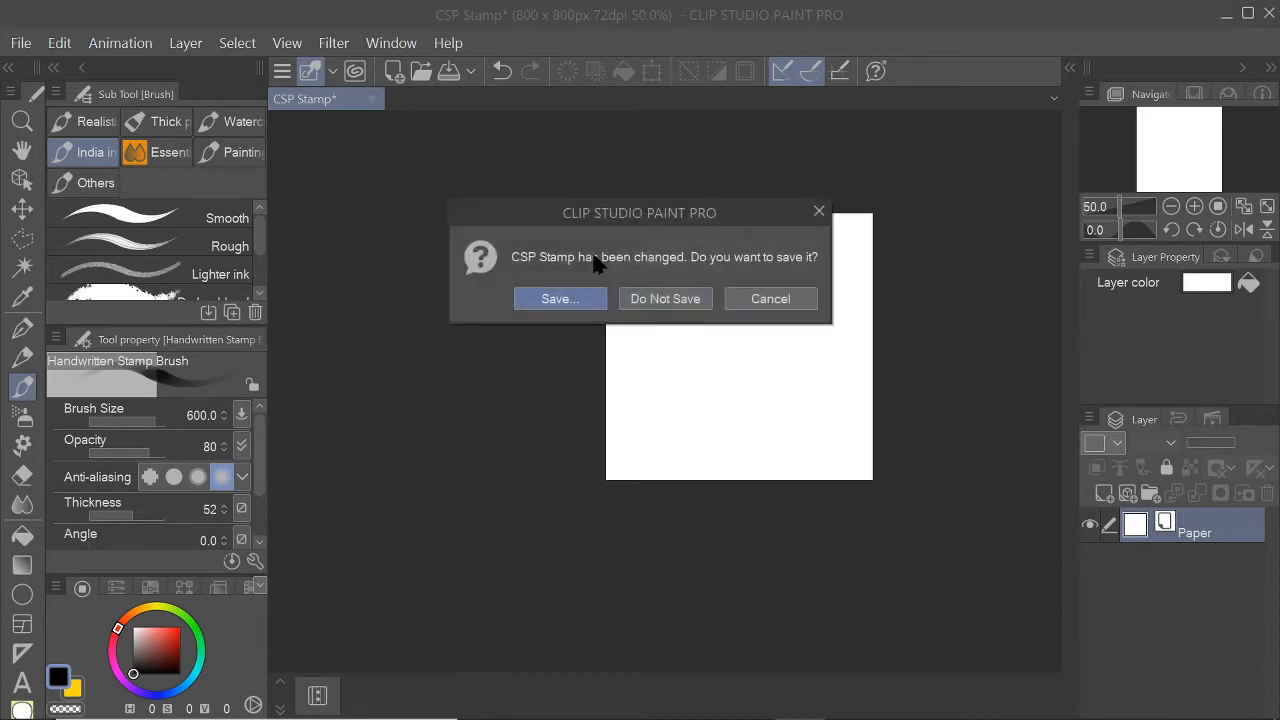
Discard the stamp document unsaved and create a new 800 × 800 px canvas named Comic.
{"action": "left_click", "coordinate": [20, 42]}
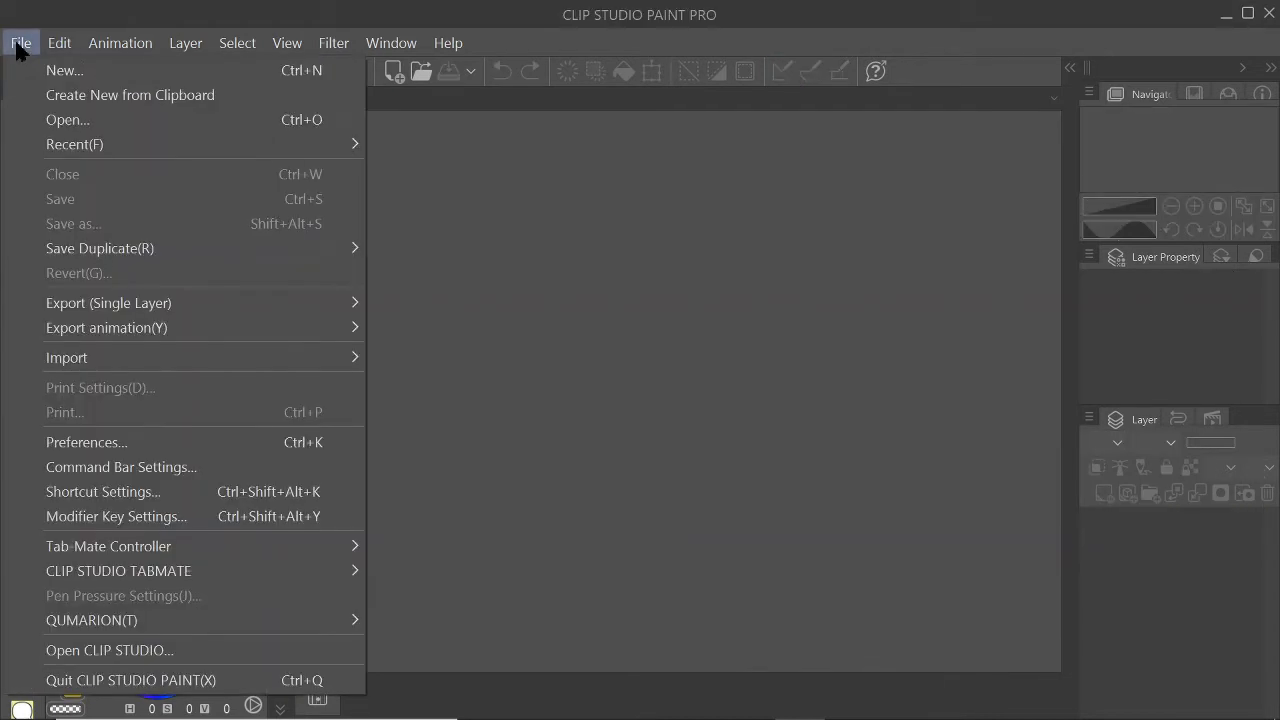
{"action": "left_click", "coordinate": [64, 70]}
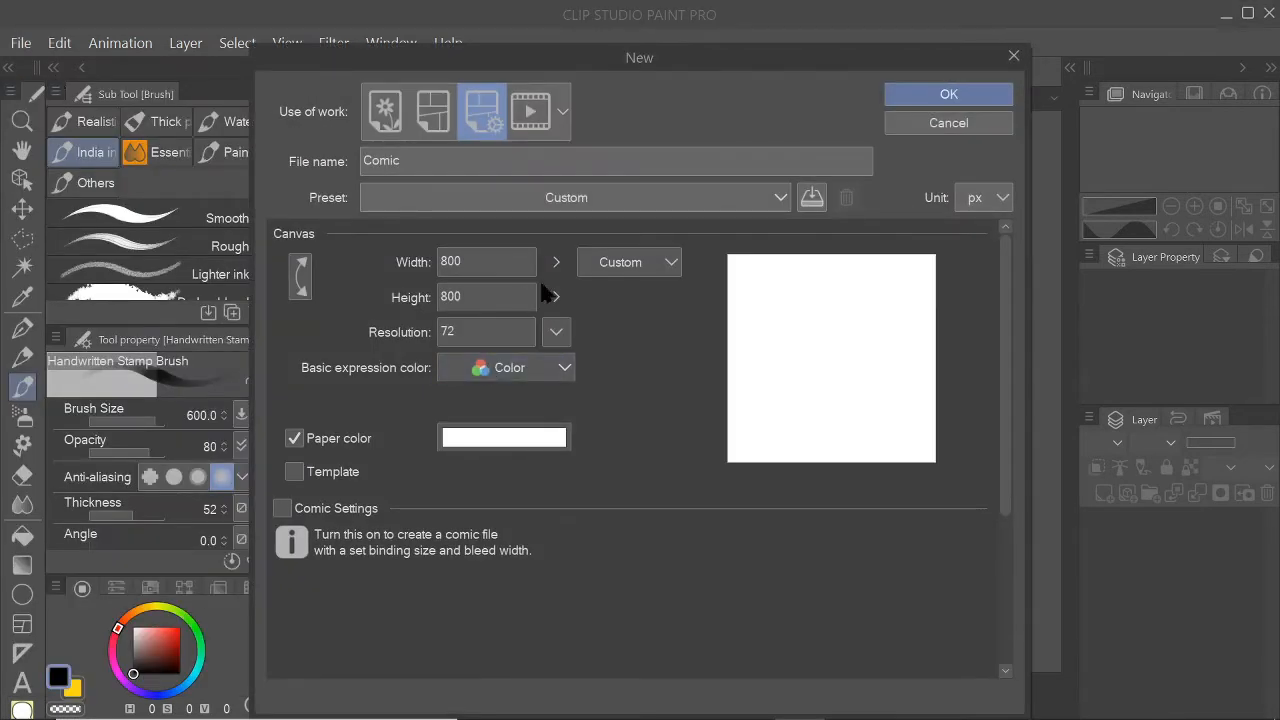
{"action": "mouse_move", "coordinate": [878, 234]}
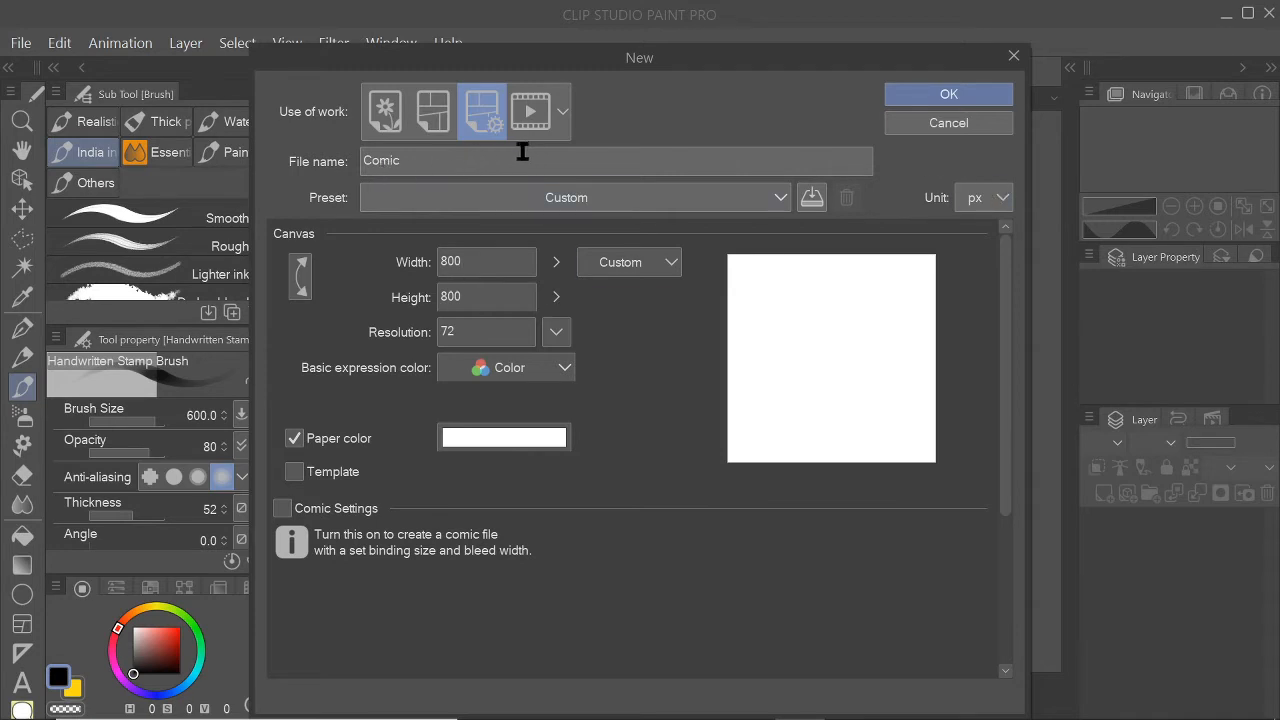
{"action": "mouse_move", "coordinate": [432, 170]}
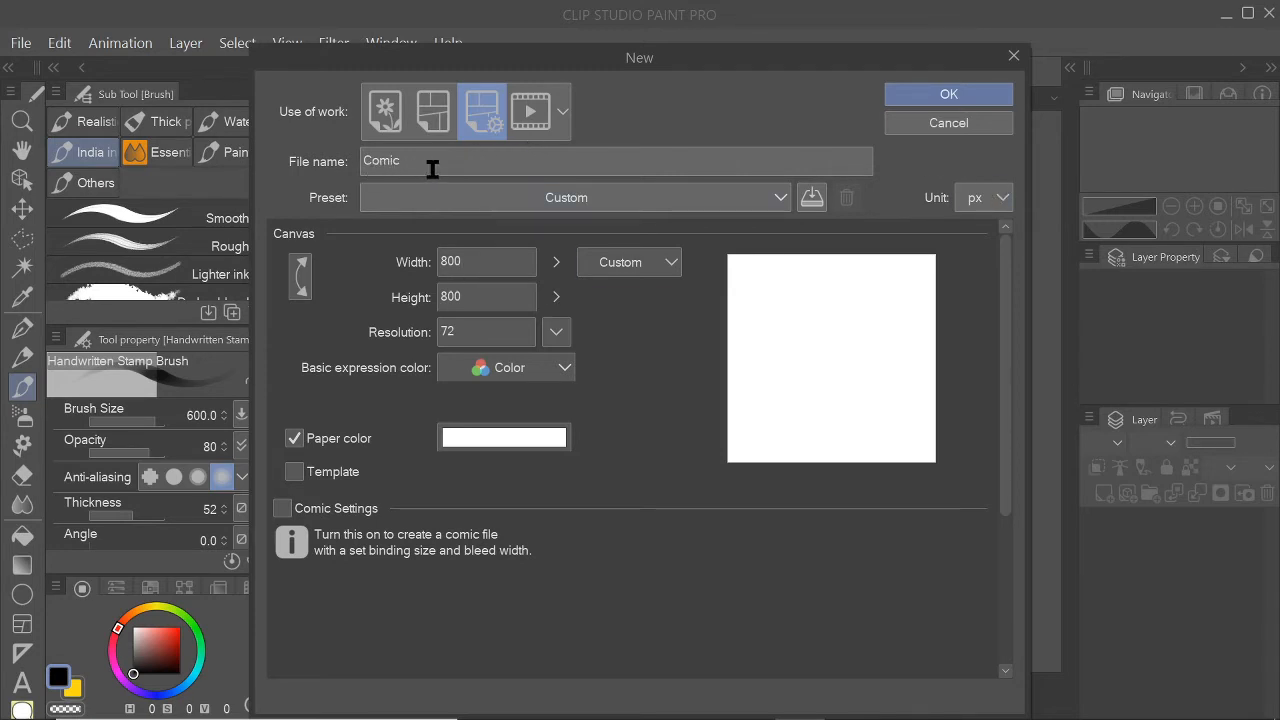
{"action": "left_click", "coordinate": [948, 94]}
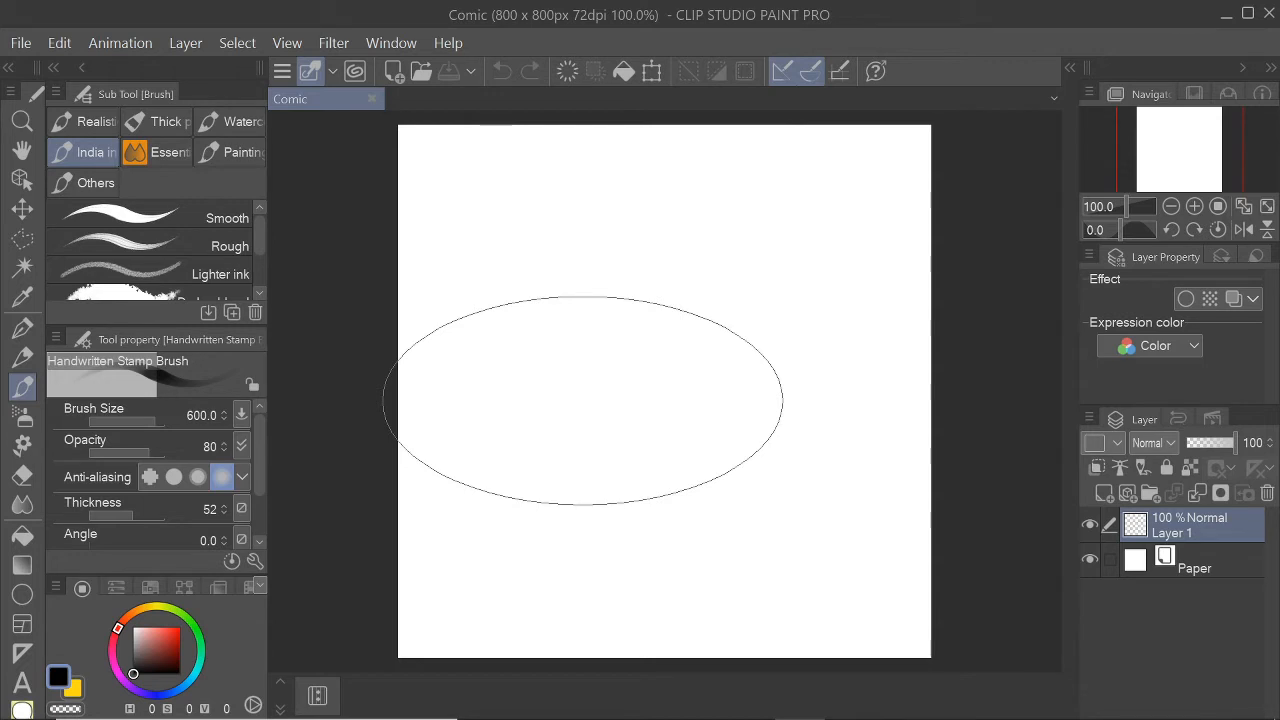
Ink a first signature attempt with the Smooth India ink pen, then clear it to start over.
{"action": "key", "text": "ctrl+z"}
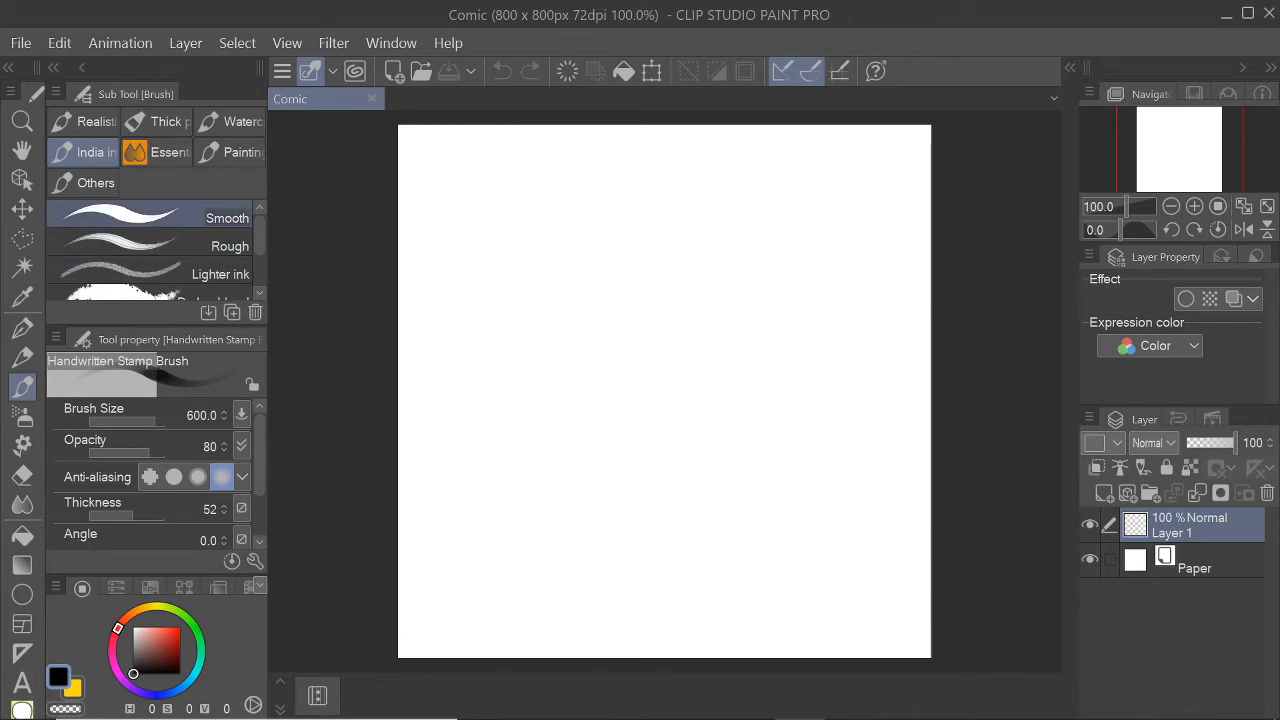
{"action": "left_click", "coordinate": [150, 218]}
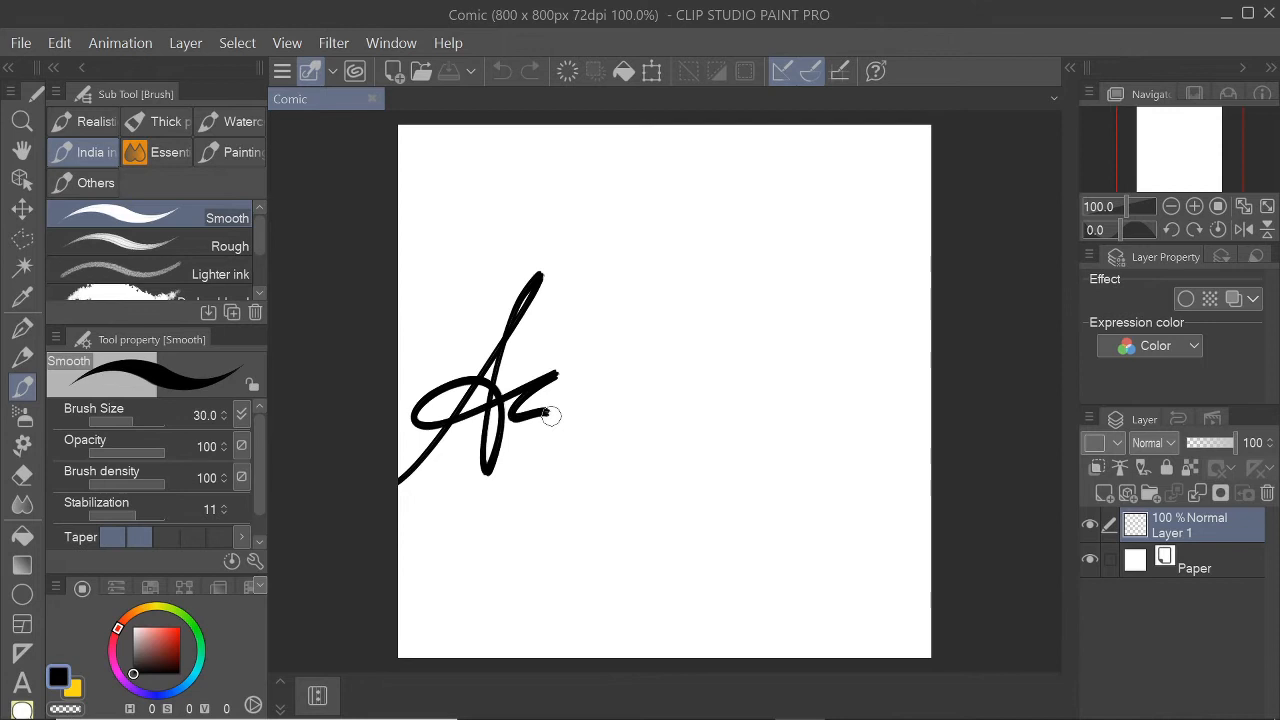
{"action": "left_click_drag", "start_coordinate": [560, 420], "coordinate": [670, 410]}
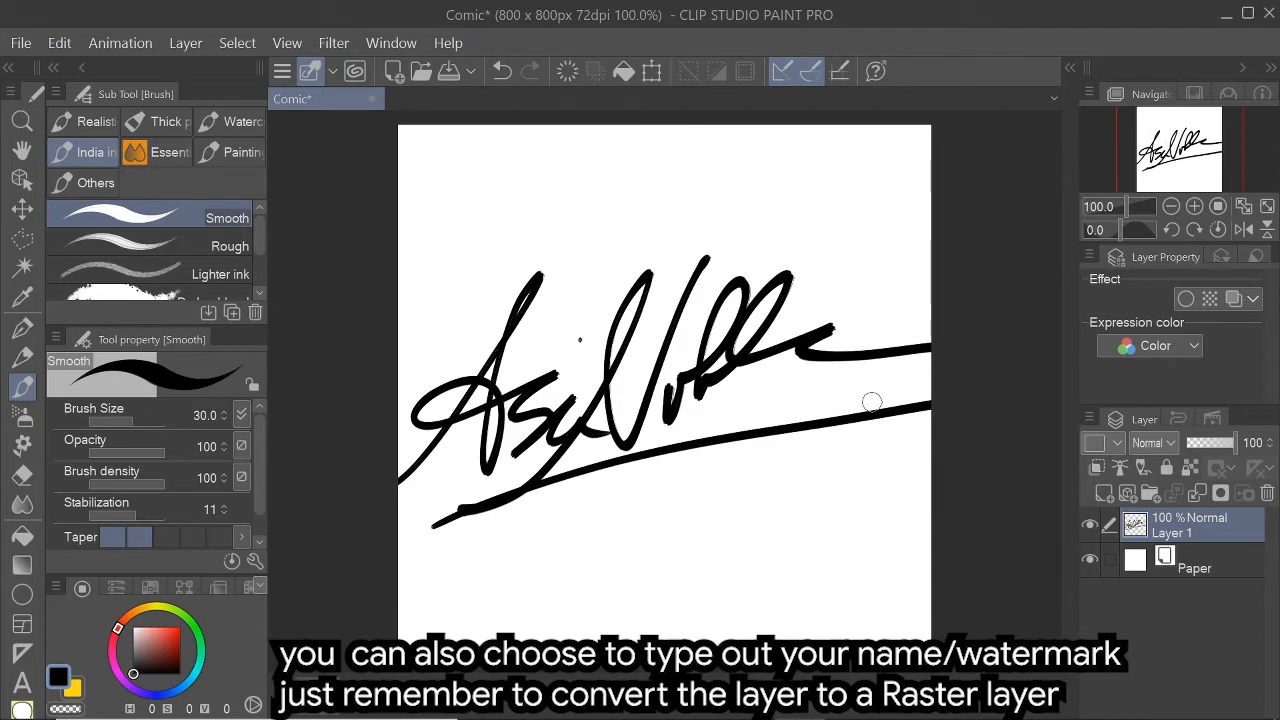
{"action": "mouse_move", "coordinate": [894, 216]}
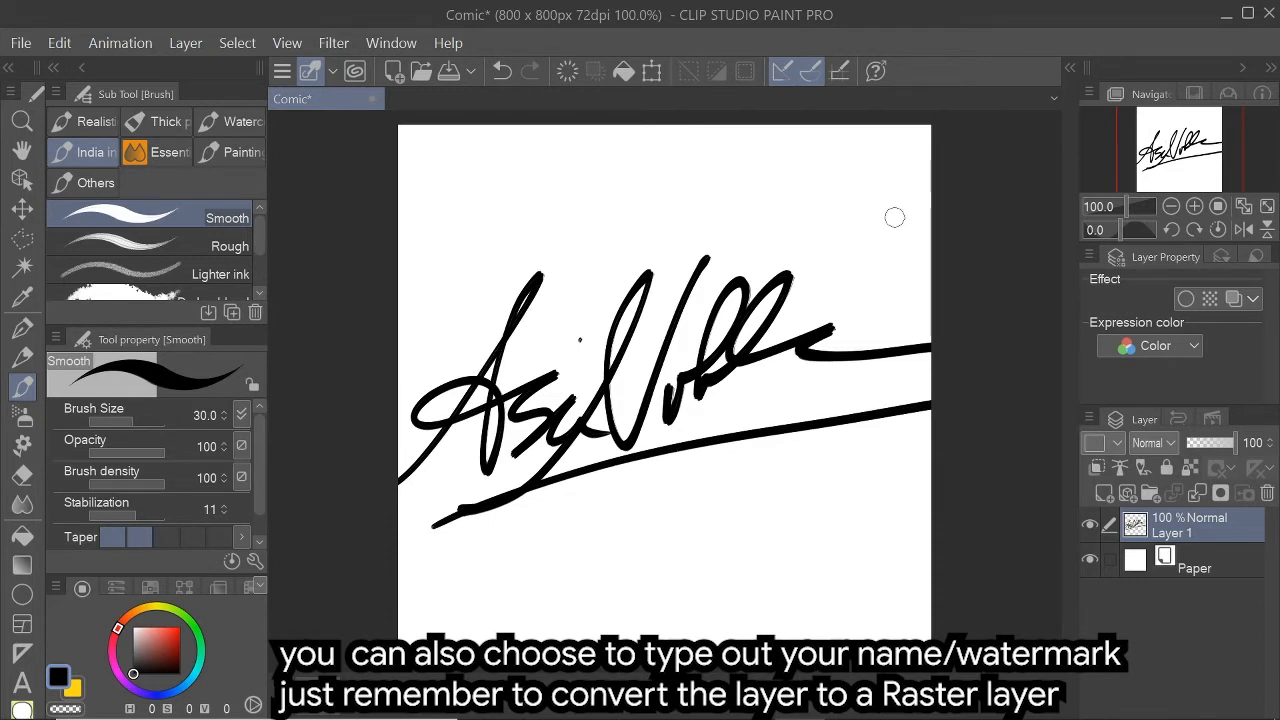
{"action": "mouse_move", "coordinate": [340, 522]}
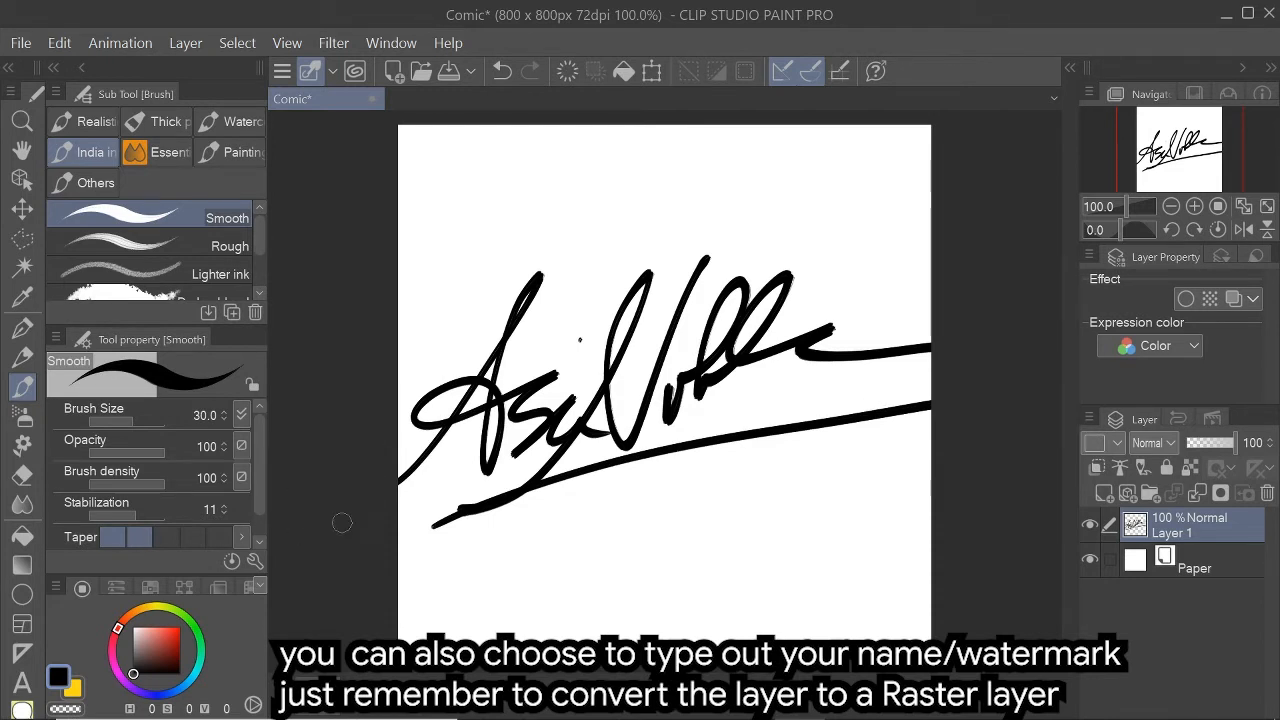
{"action": "mouse_move", "coordinate": [996, 304]}
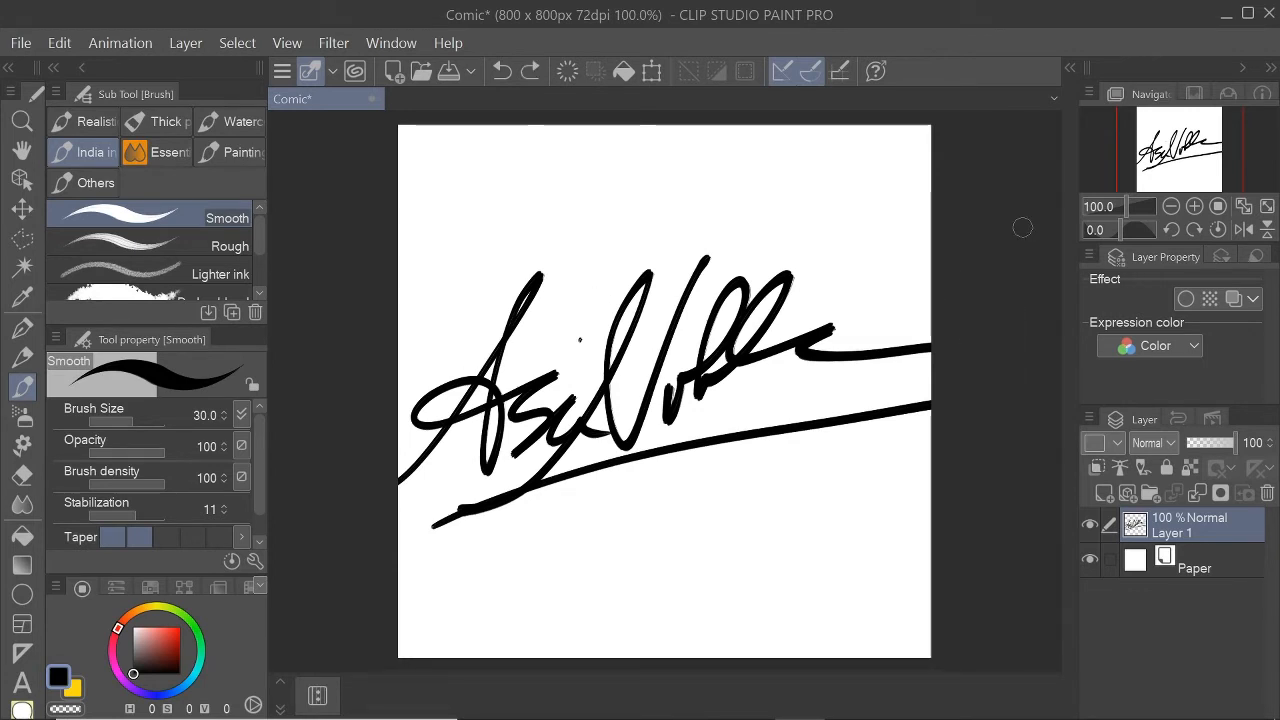
{"action": "left_click", "coordinate": [1268, 492]}
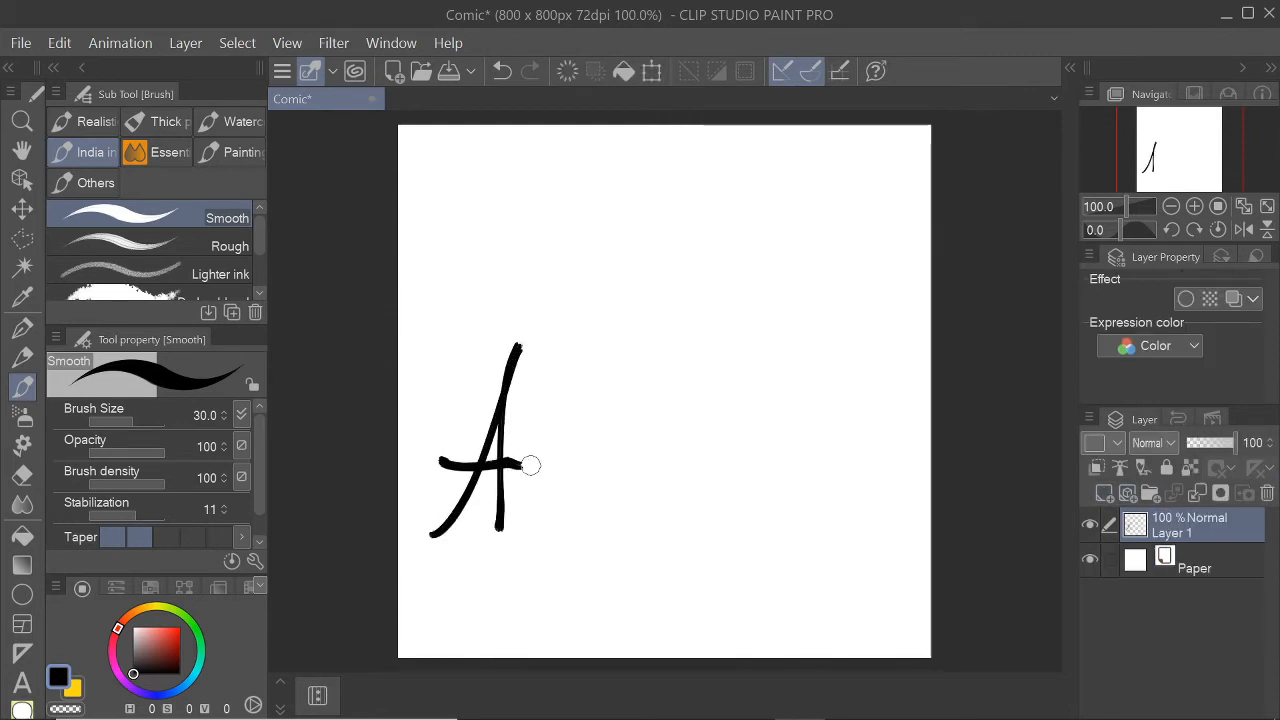
Write the name Asia in bold black ink with a long flourish stroke across the canvas.
{"action": "left_click_drag", "start_coordinate": [520, 464], "coordinate": [616, 510]}
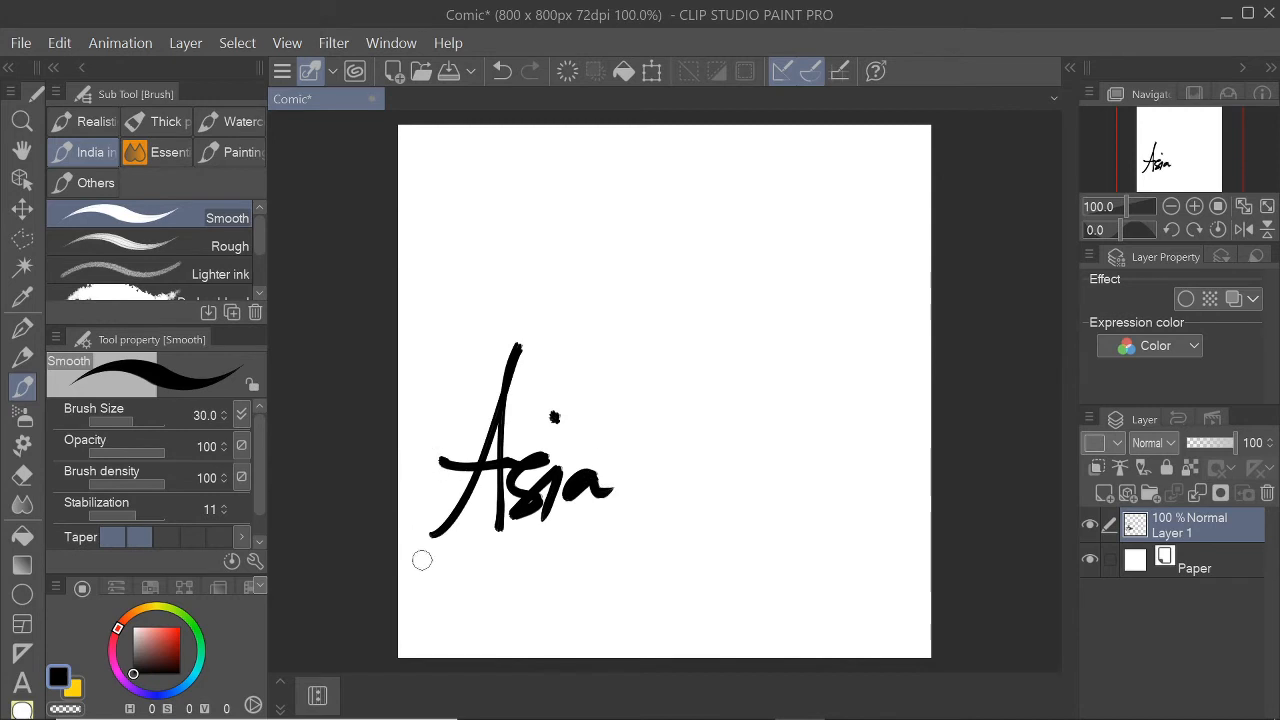
{"action": "left_click_drag", "start_coordinate": [656, 330], "coordinate": [548, 590]}
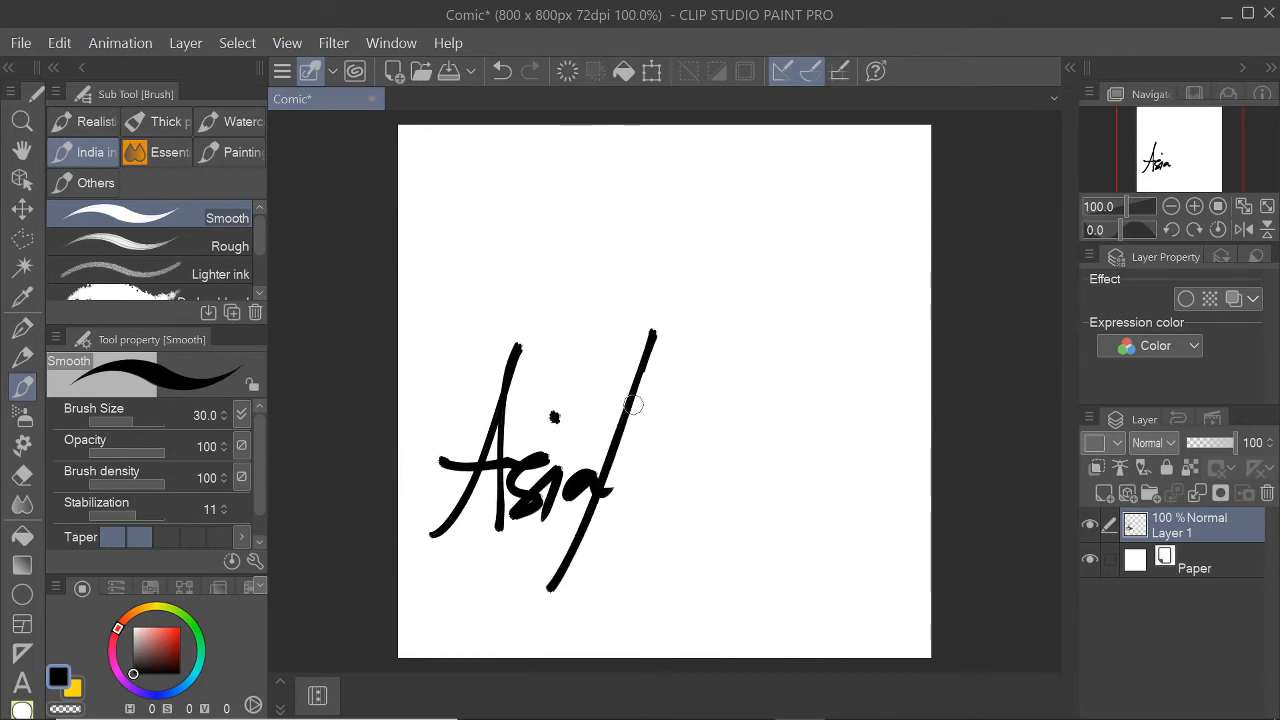
{"action": "left_click_drag", "start_coordinate": [630, 340], "coordinate": [760, 470]}
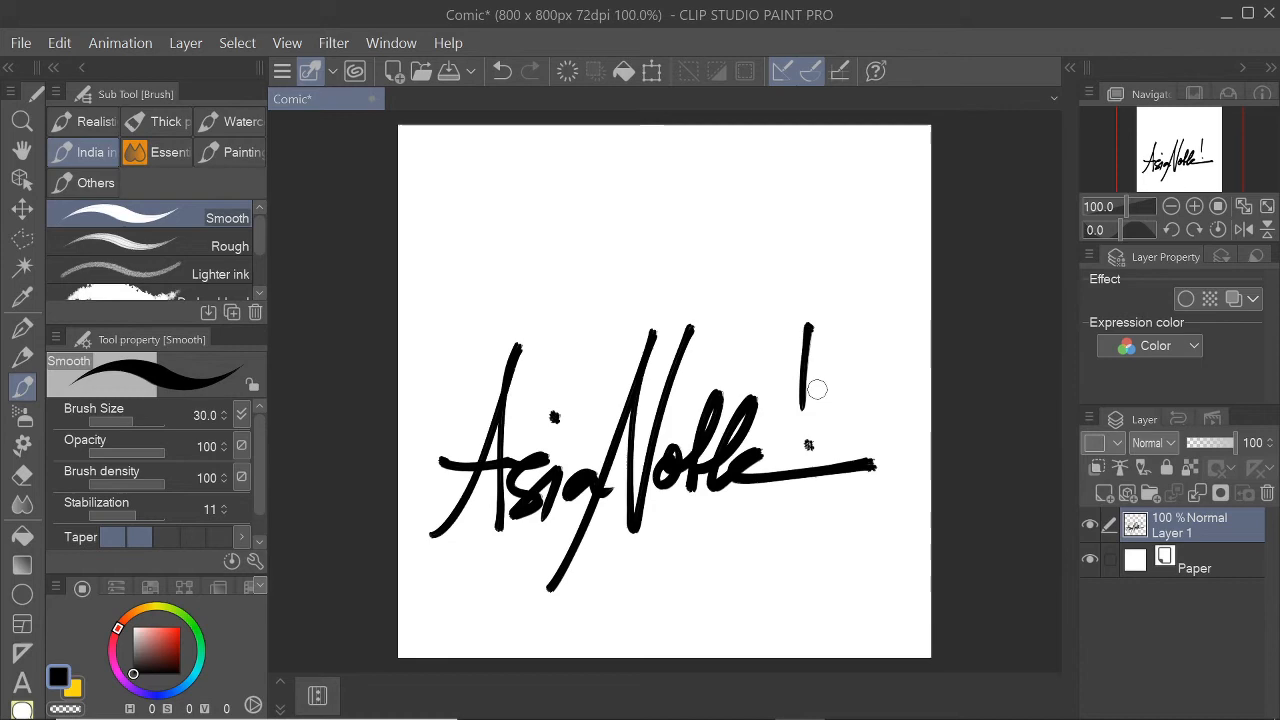
{"action": "mouse_move", "coordinate": [1112, 582]}
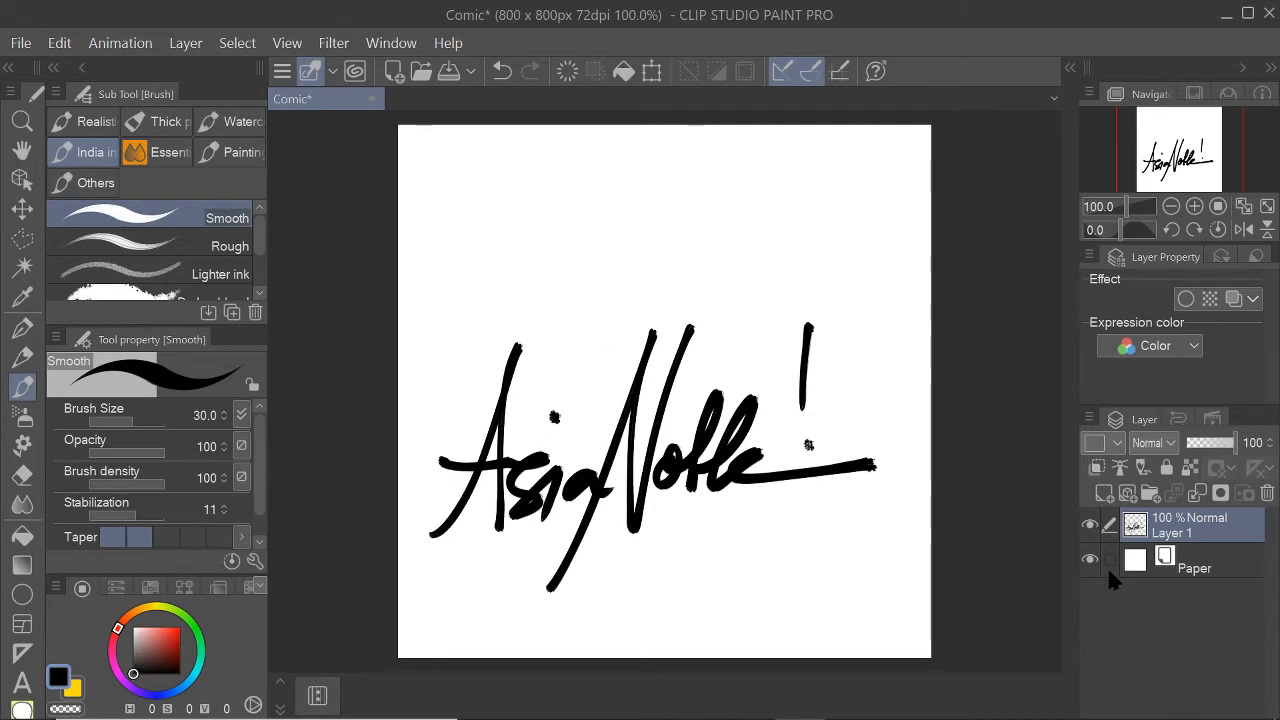
Hide the Paper layer so the black signature sits on a transparent background.
{"action": "left_click", "coordinate": [1090, 558]}
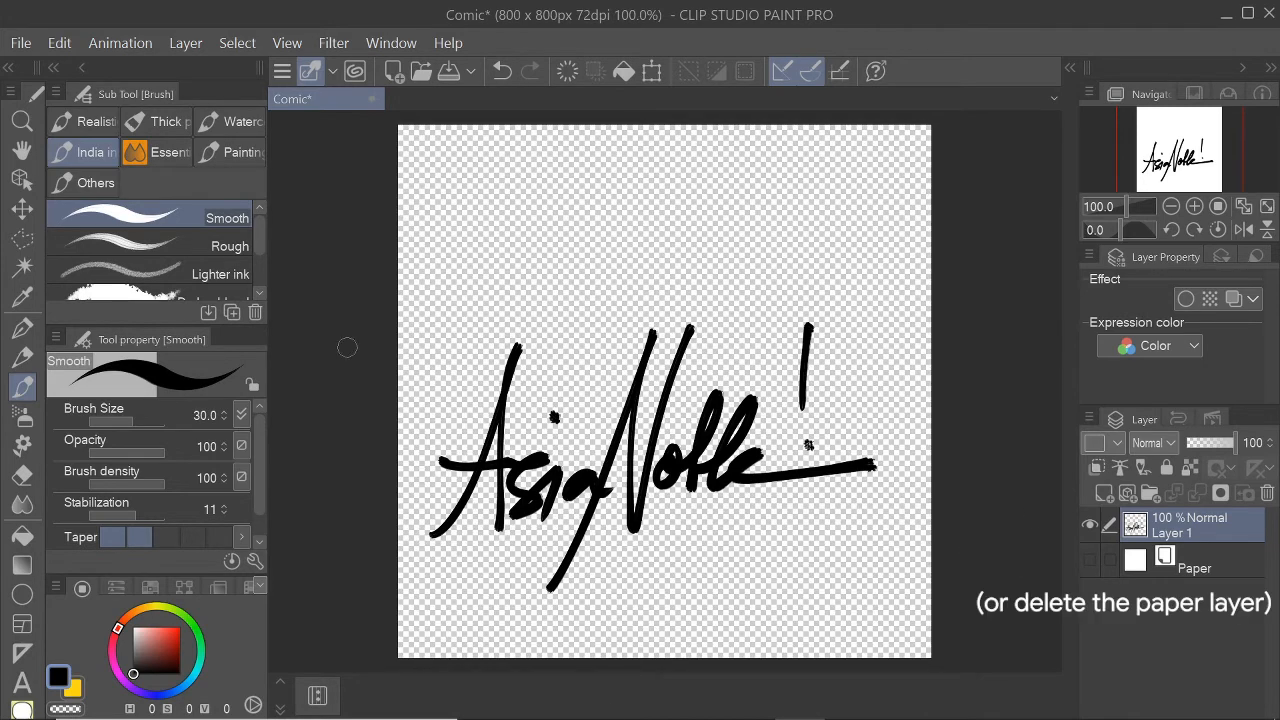
{"action": "mouse_move", "coordinate": [532, 286]}
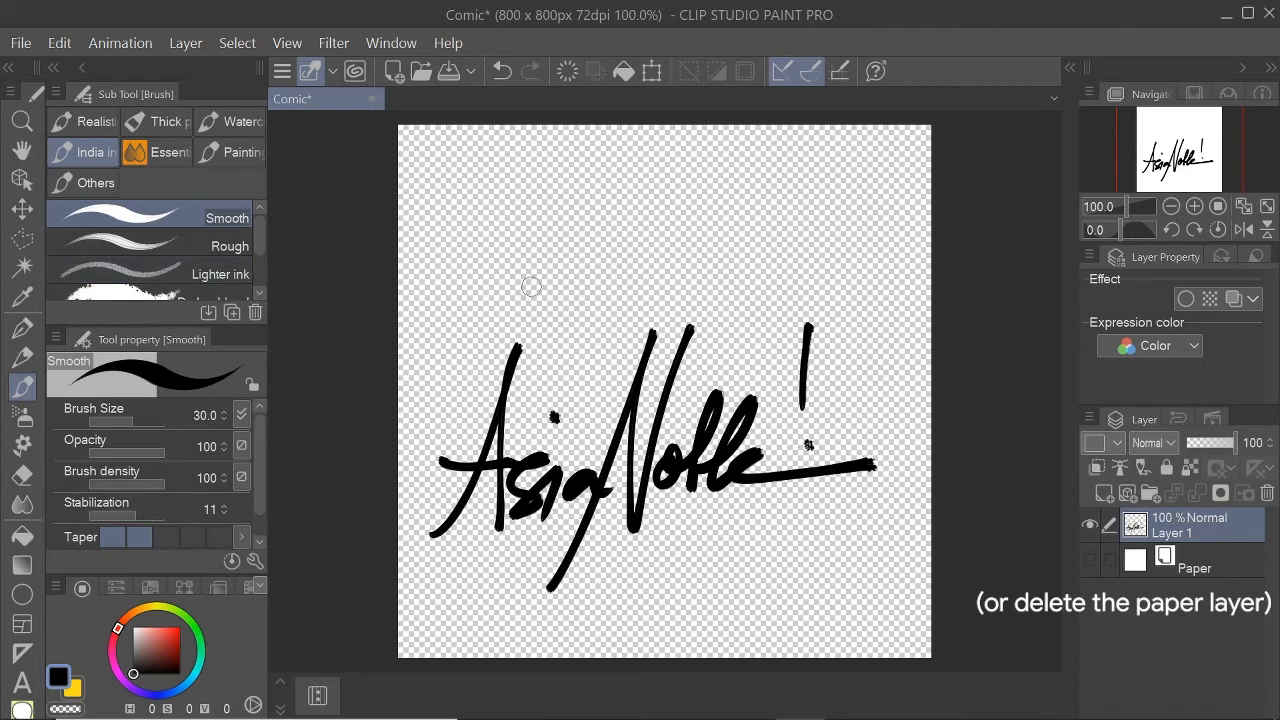
{"action": "mouse_move", "coordinate": [20, 42]}
{"action": "type", "text": "S"}
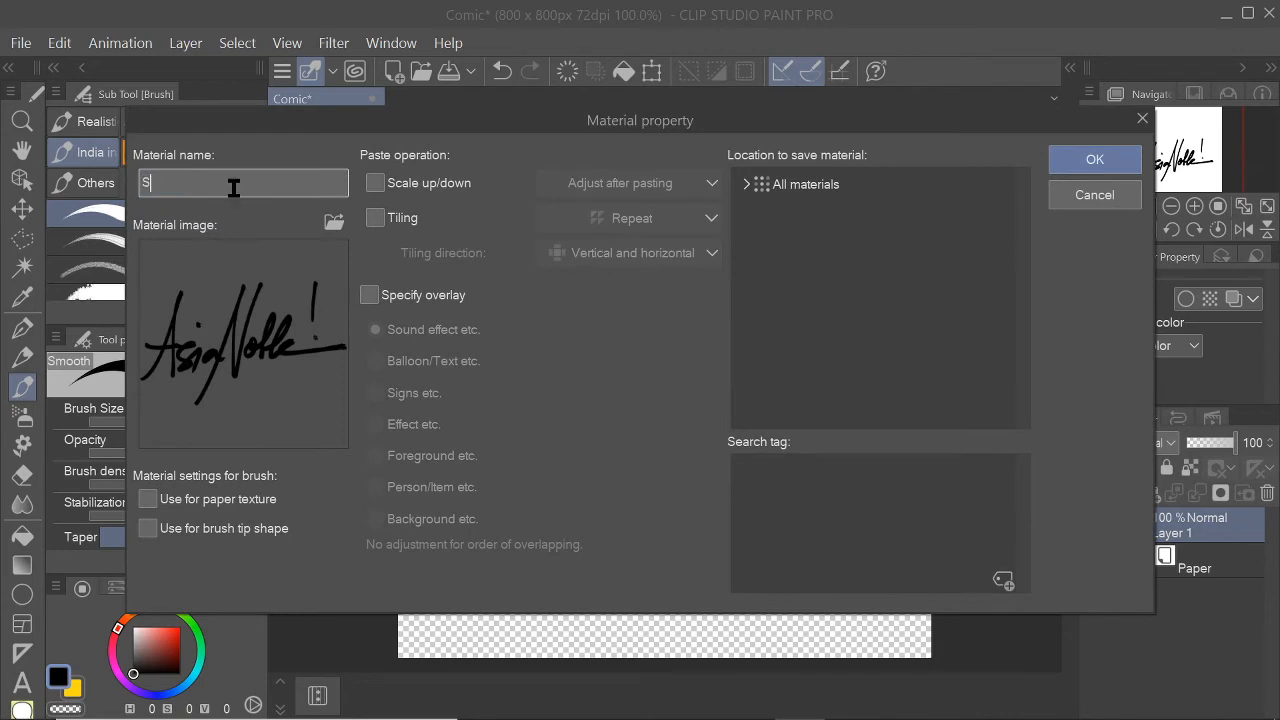
Name the material Signature Handwritten, mark it for brush tip shape, and save it into Brushes.
{"action": "type", "text": "ignature Hand"}
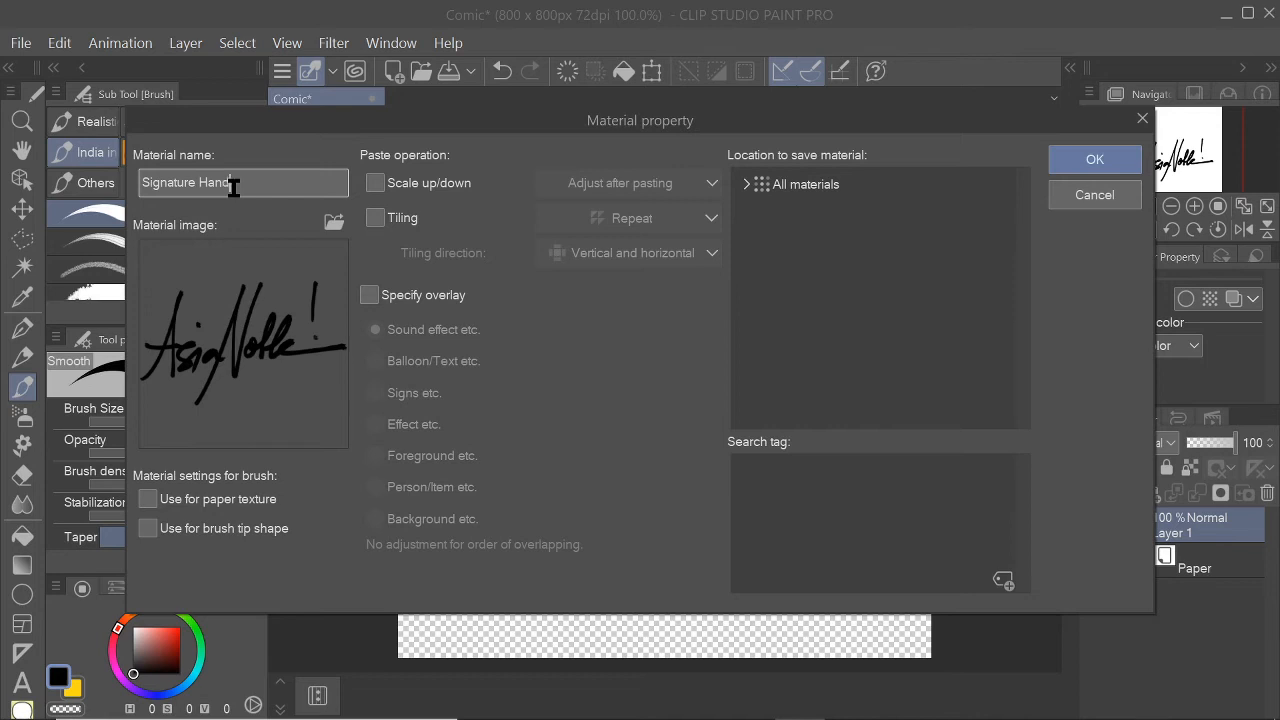
{"action": "type", "text": "written"}
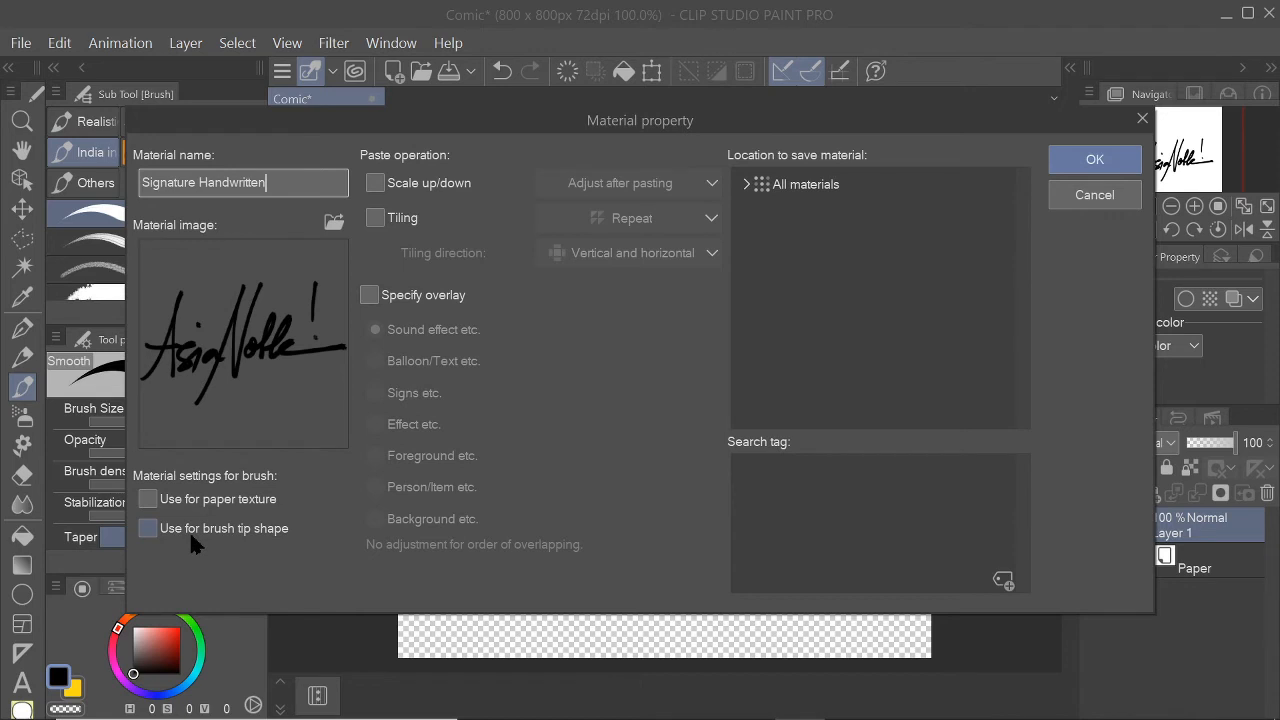
{"action": "left_click", "coordinate": [148, 528]}
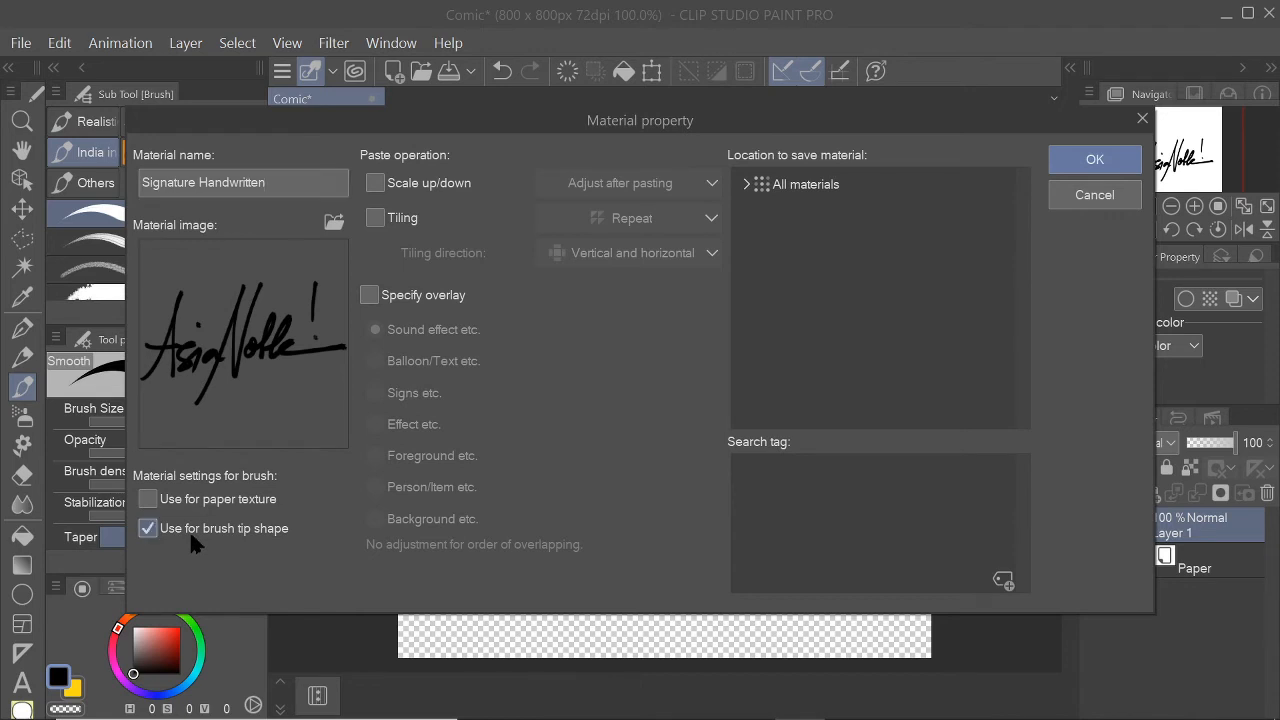
{"action": "left_click", "coordinate": [744, 184]}
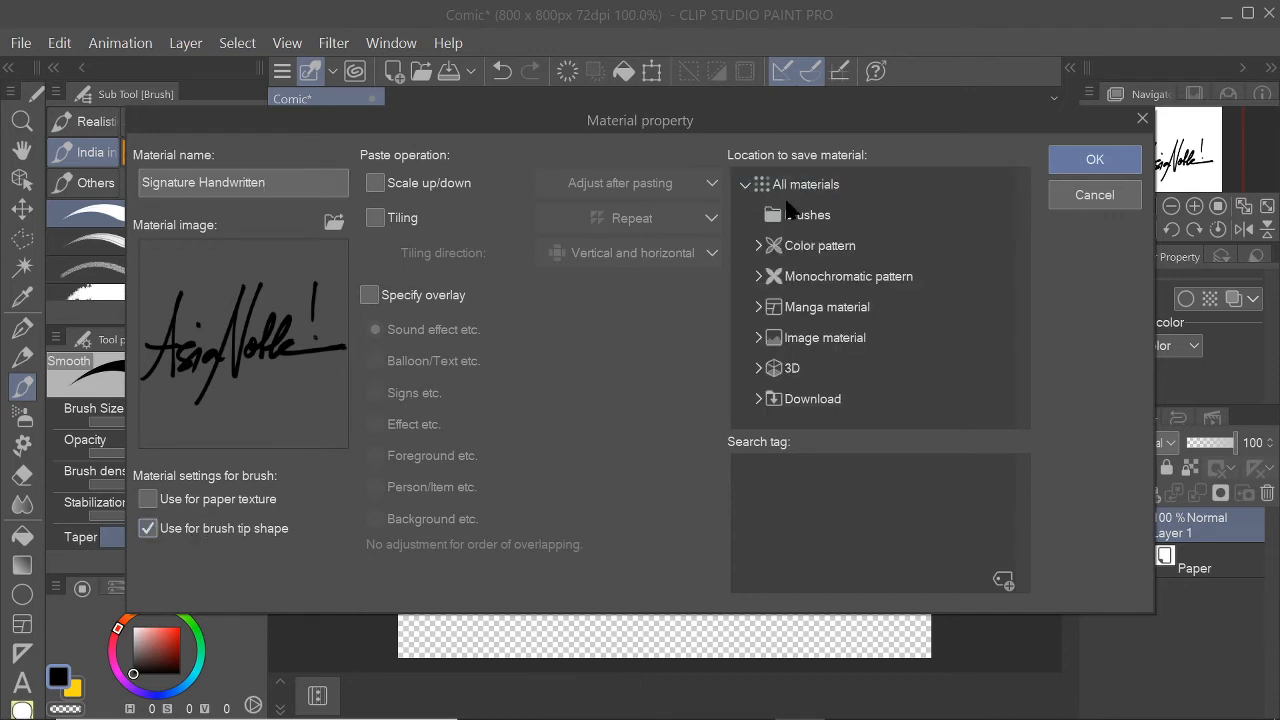
{"action": "left_click", "coordinate": [1094, 160]}
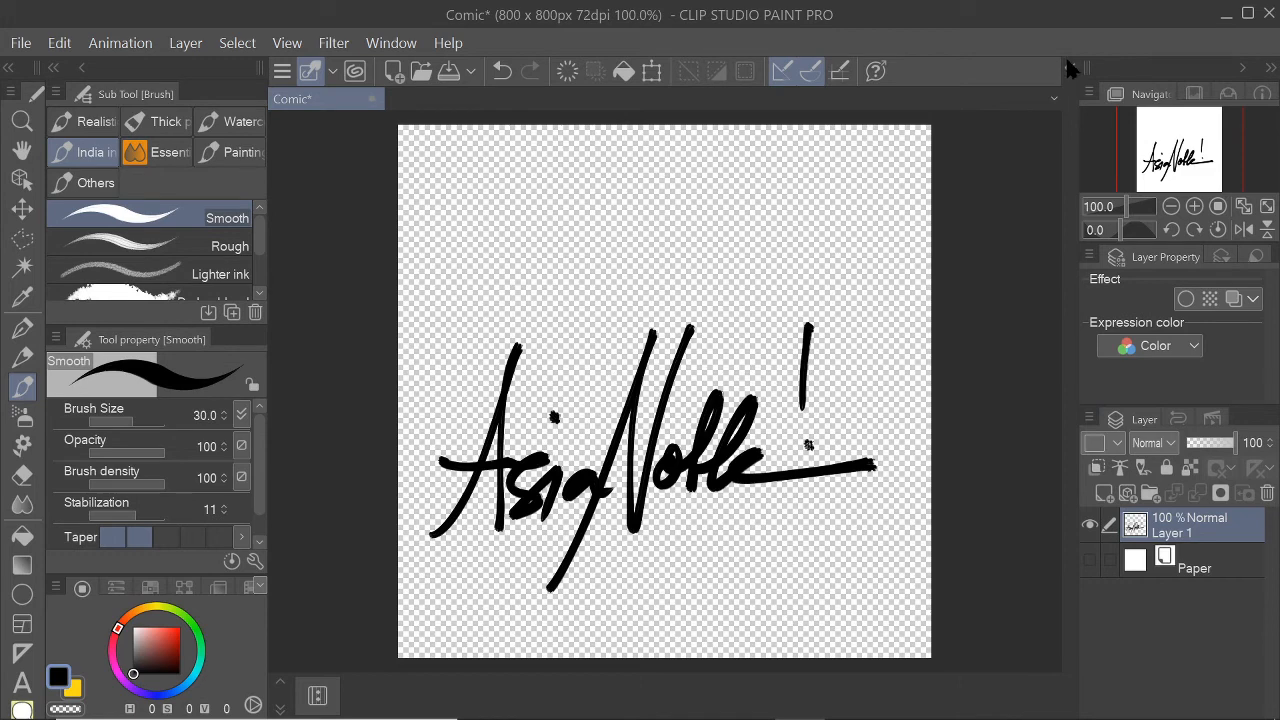
Show the Material [Brushes] panel and select the Signature Handwritten material.
{"action": "left_click", "coordinate": [392, 44]}
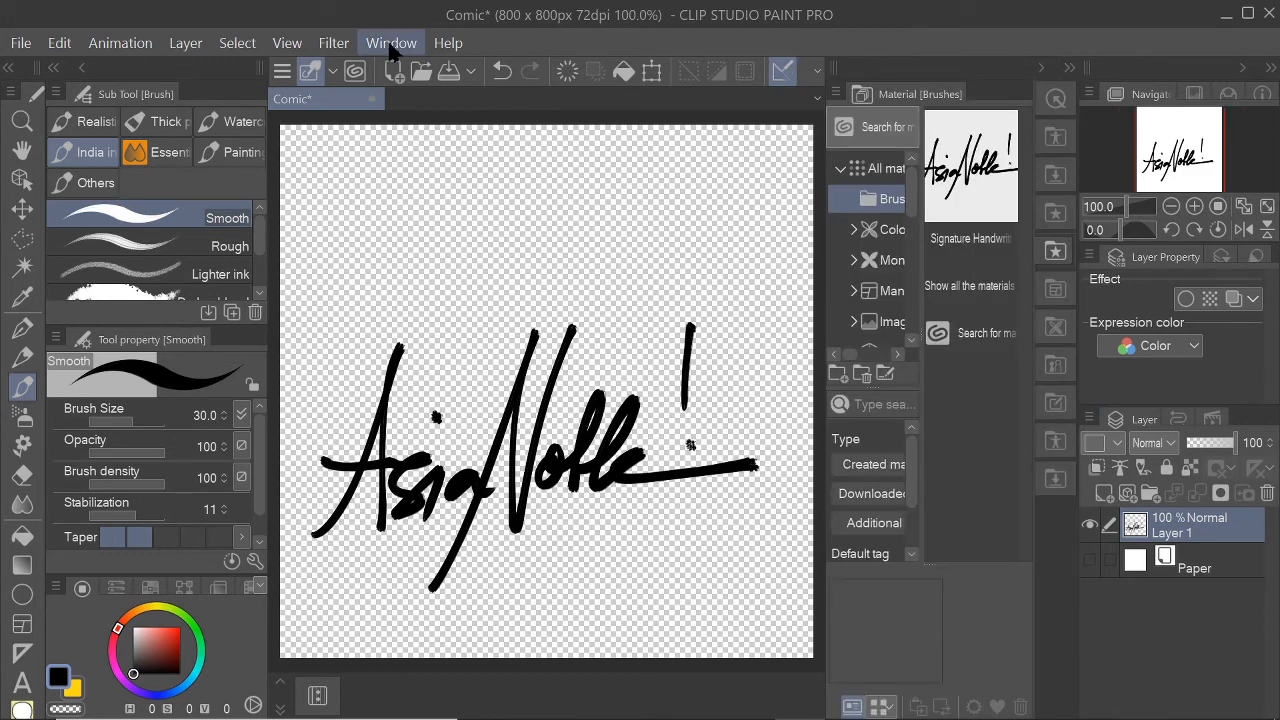
{"action": "left_click", "coordinate": [392, 42]}
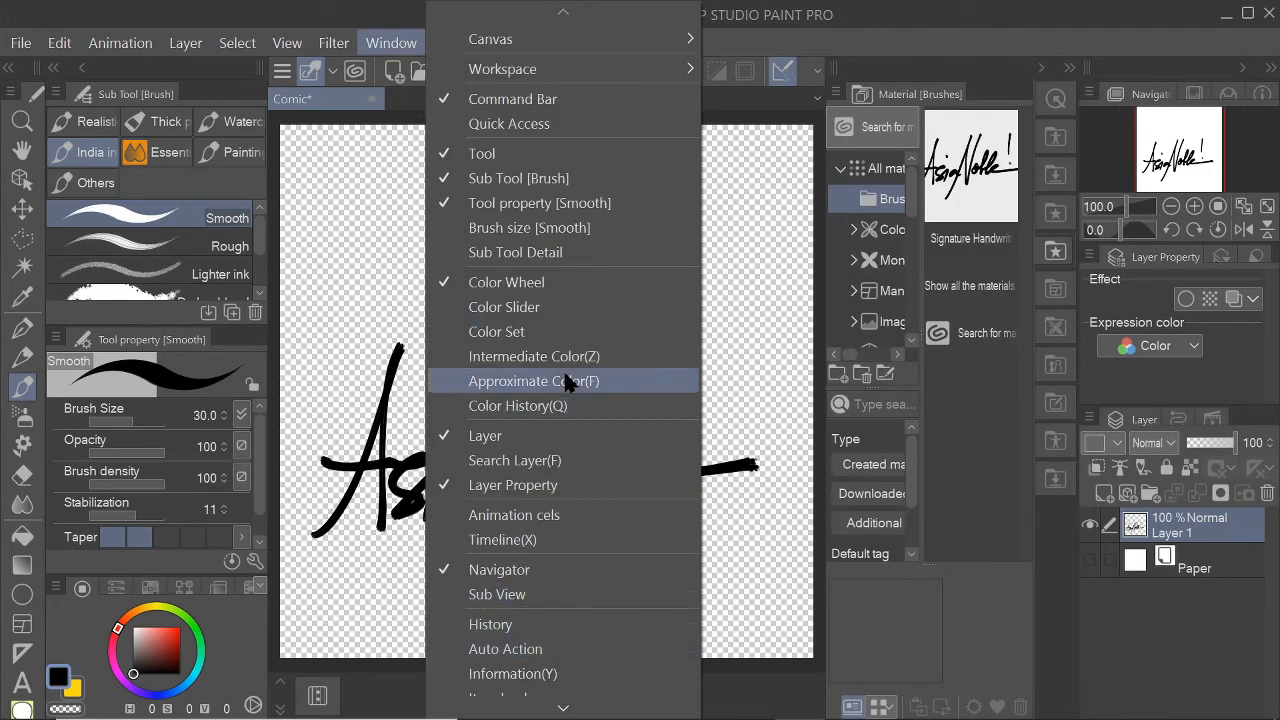
{"action": "scroll", "scroll_direction": "down", "scroll_amount": 3}
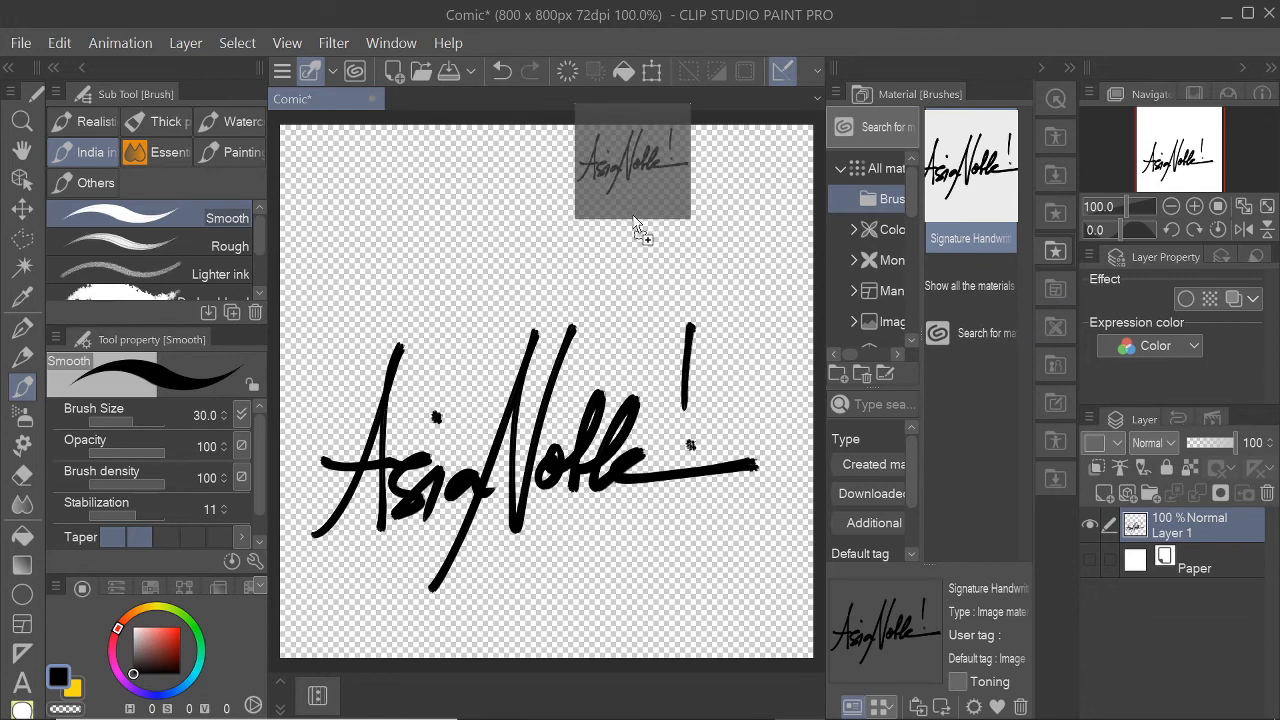
{"action": "left_click", "coordinate": [22, 178]}
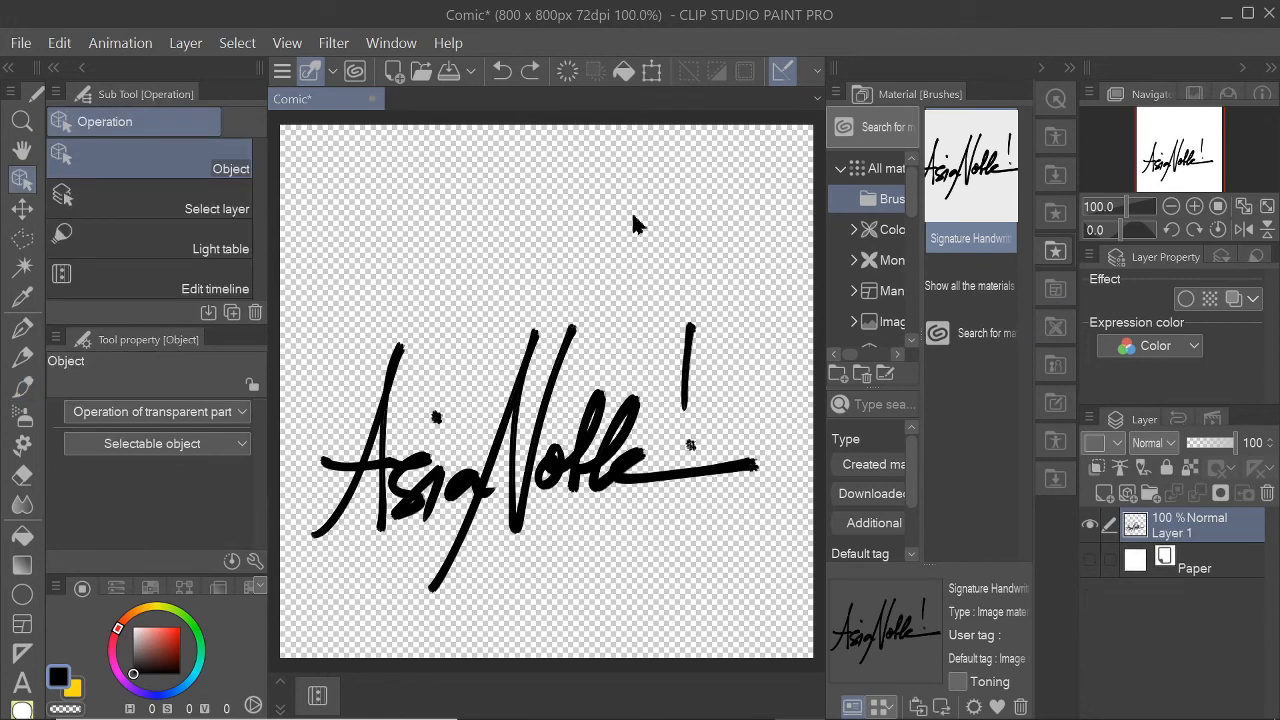
{"action": "left_click", "coordinate": [20, 42]}
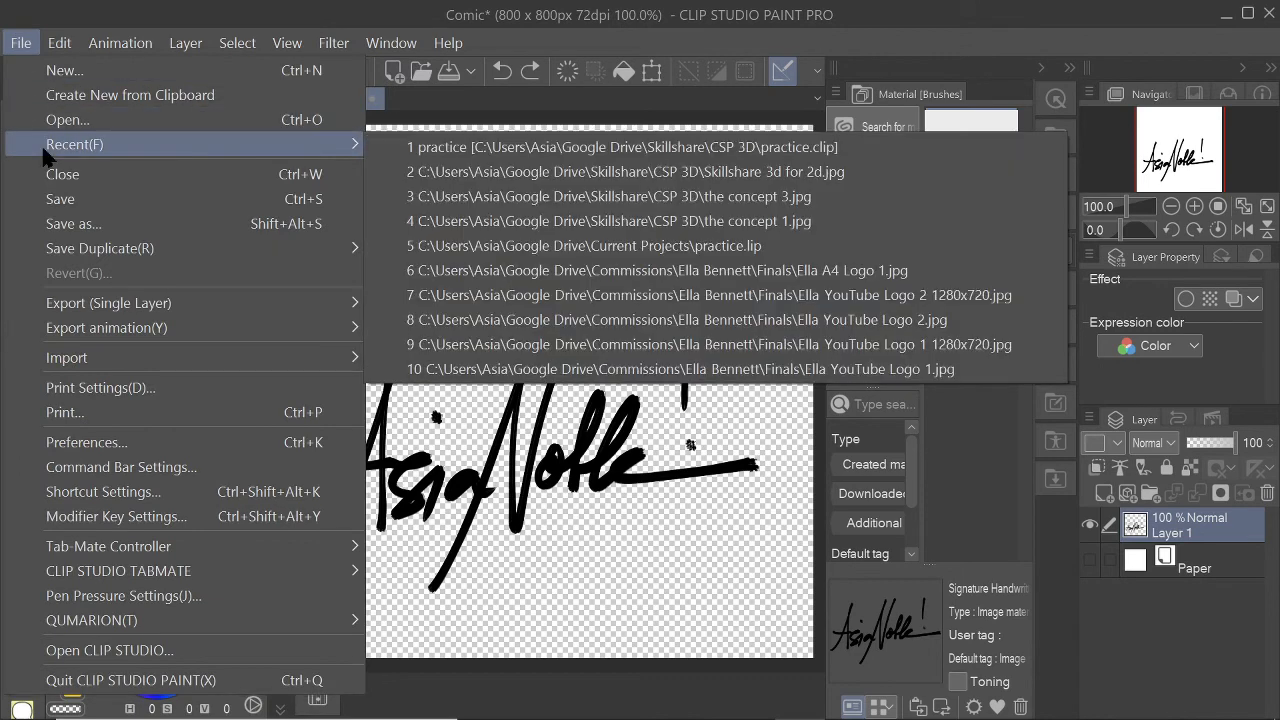
{"action": "mouse_move", "coordinate": [770, 172]}
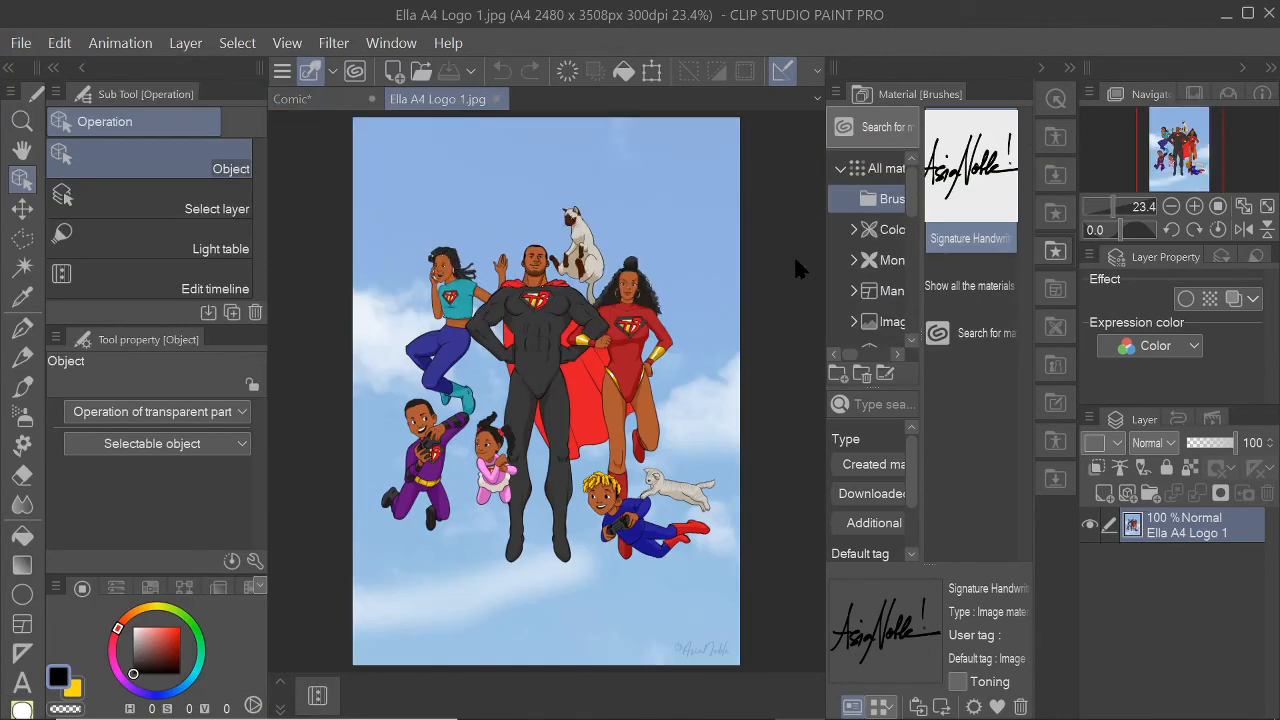
{"action": "mouse_move", "coordinate": [790, 356]}
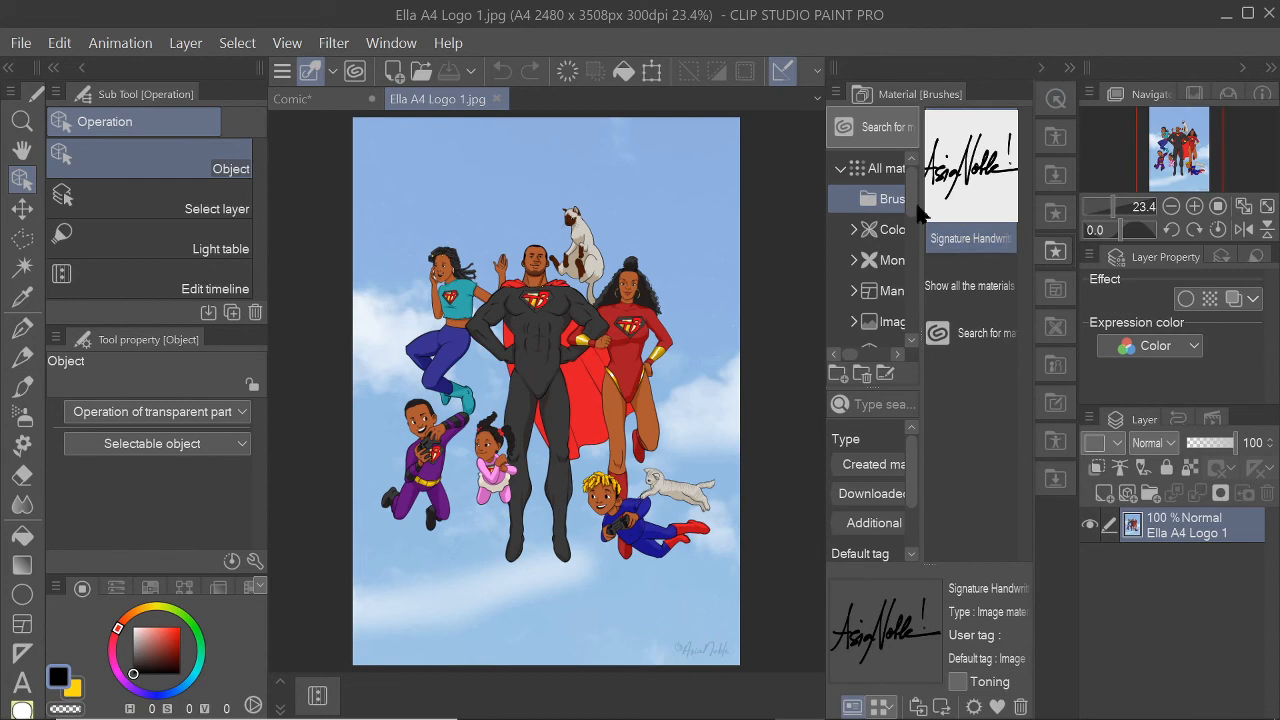
With the A4 Logo 1.jpg artwork open, browse the image materials category.
{"action": "left_click", "coordinate": [884, 320]}
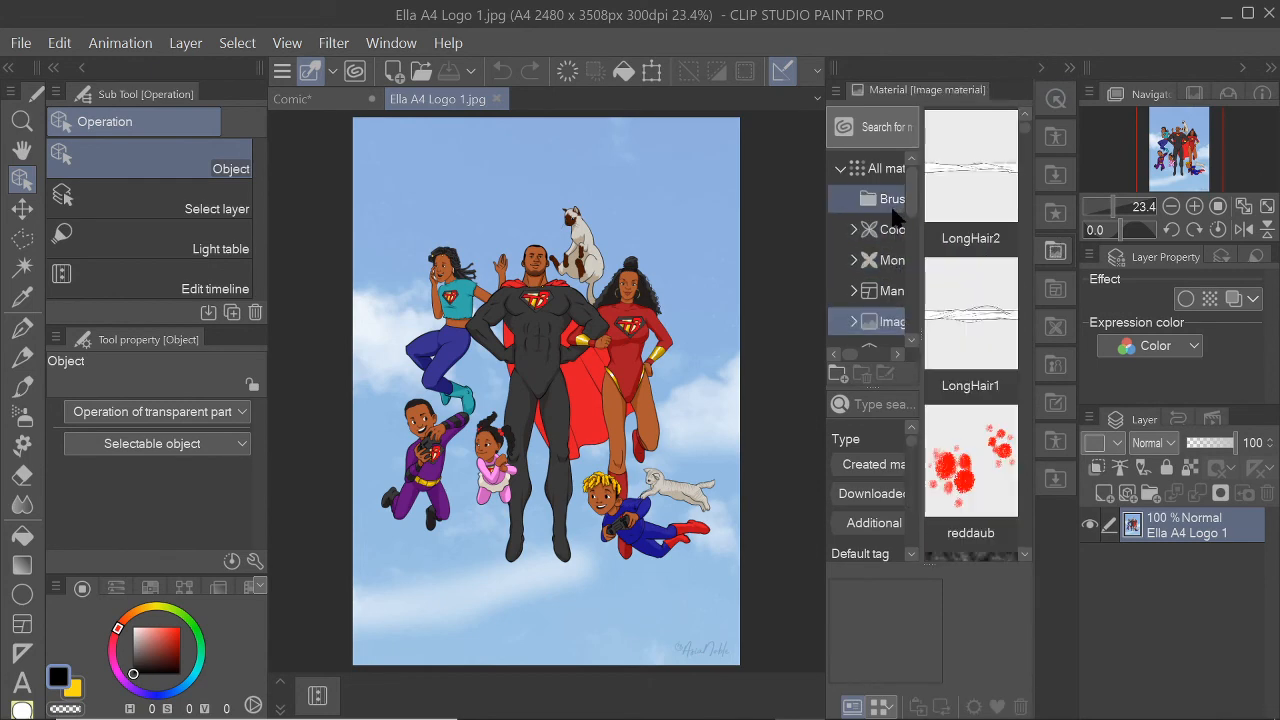
Place the Signature Handwritten material as a small watermark in the artwork's lower right corner.
{"action": "left_click", "coordinate": [892, 198]}
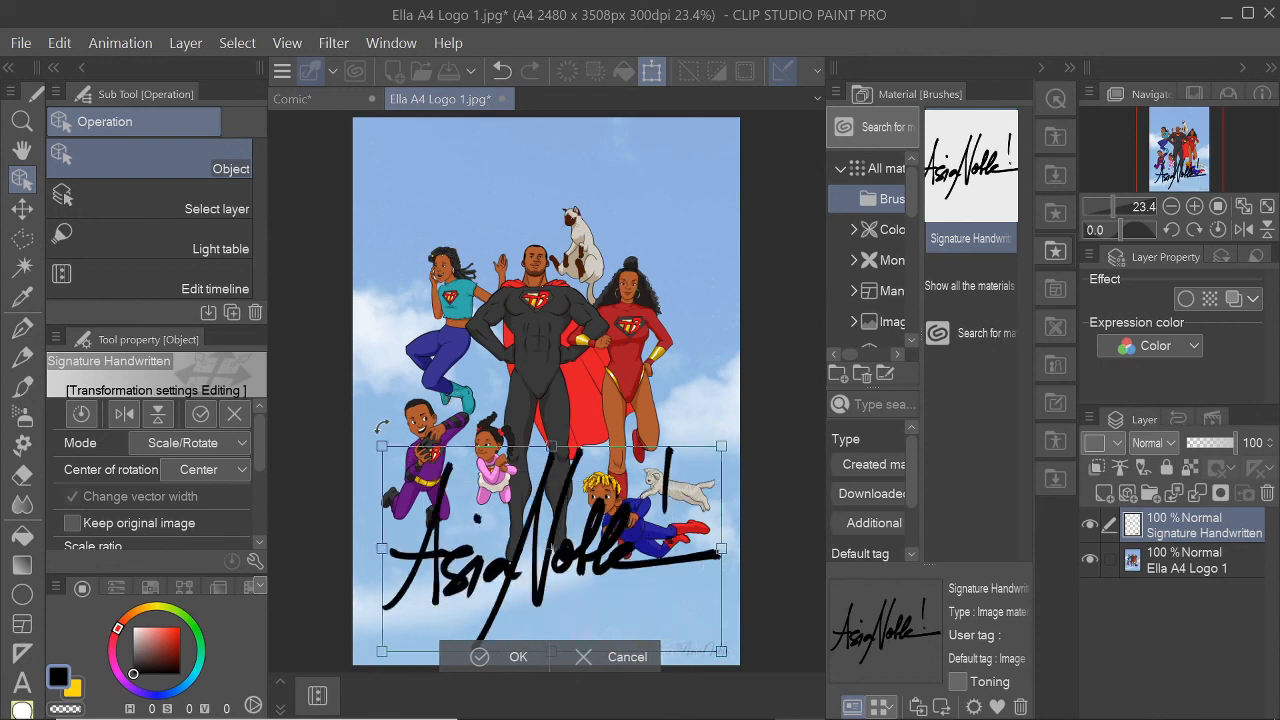
{"action": "left_click", "coordinate": [518, 656]}
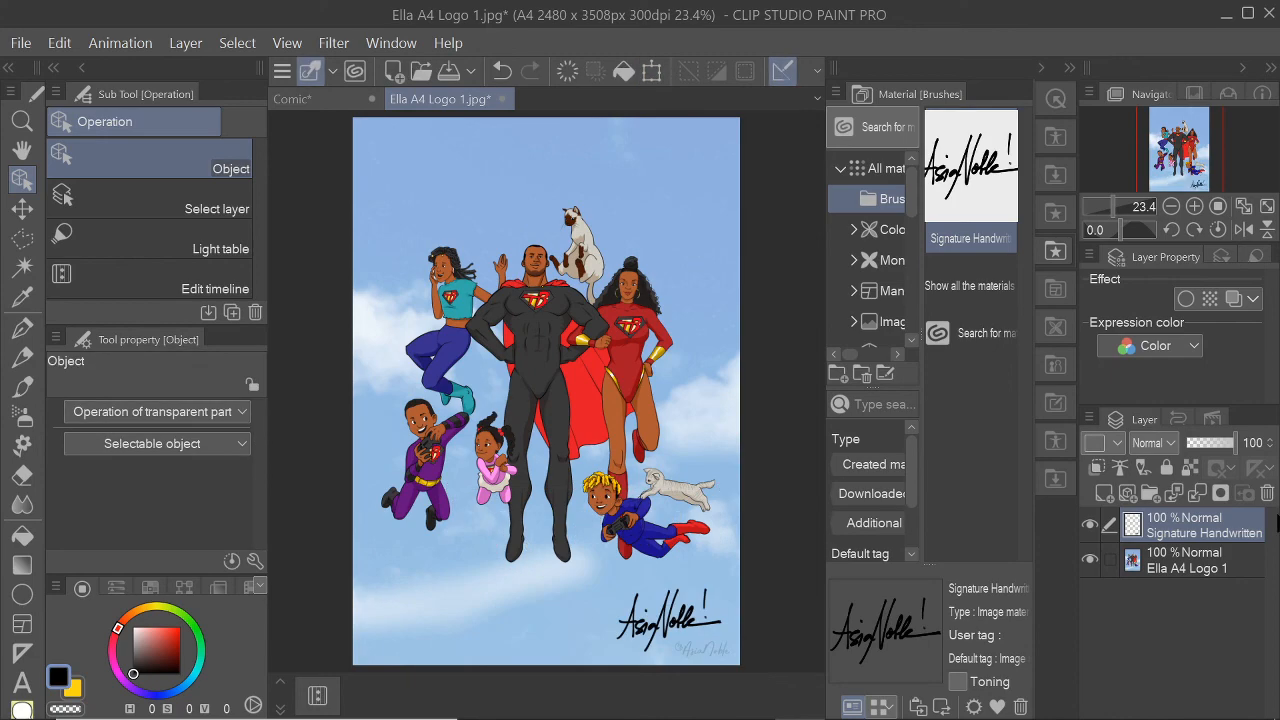